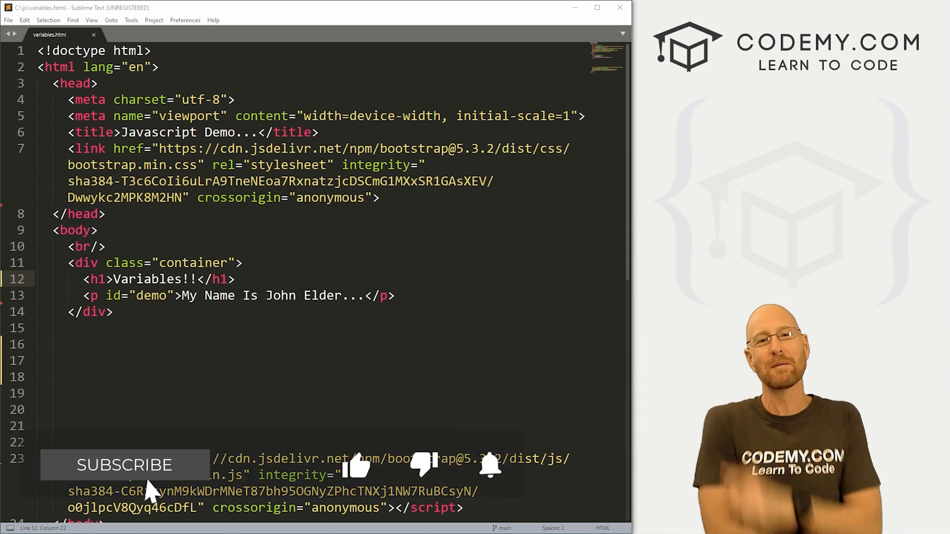
# Review the existing body markup and position the insertion point below the container div.
pyautogui.click(125, 465)
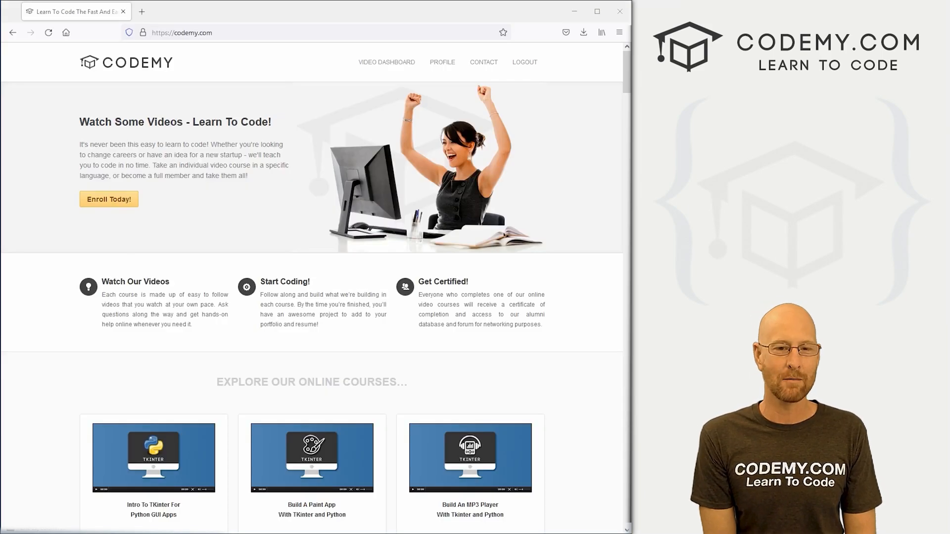
pyautogui.scroll(-3)
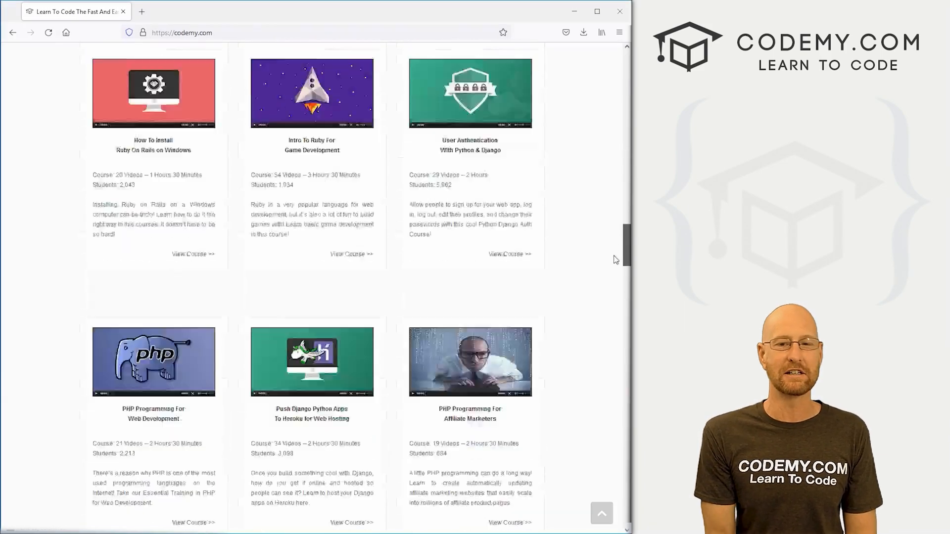
pyautogui.scroll(-3)
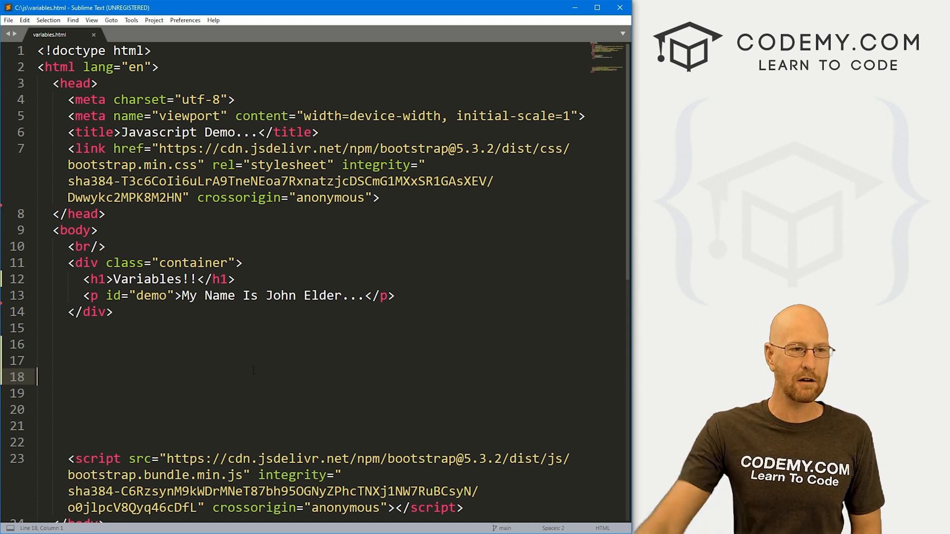
pyautogui.moveTo(68, 247); pyautogui.dragTo(113, 312)
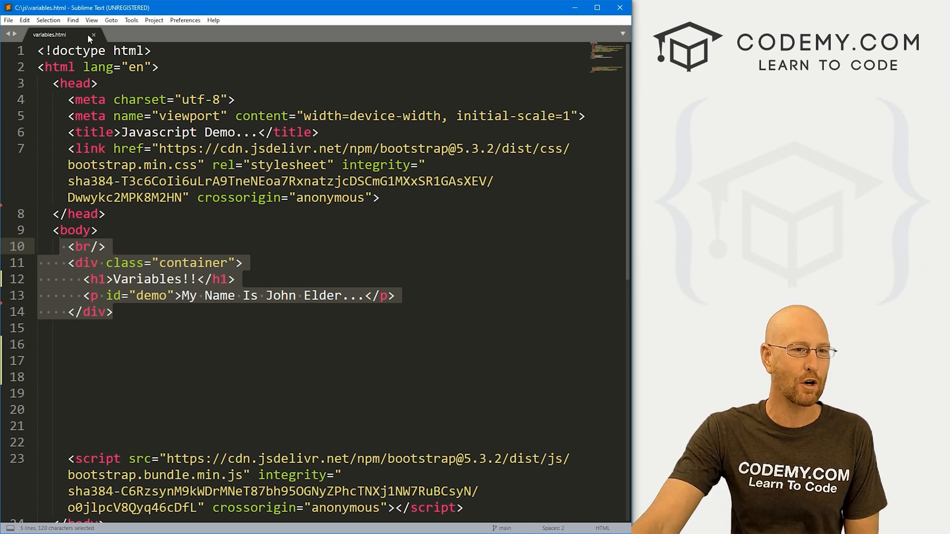
pyautogui.click(160, 348)
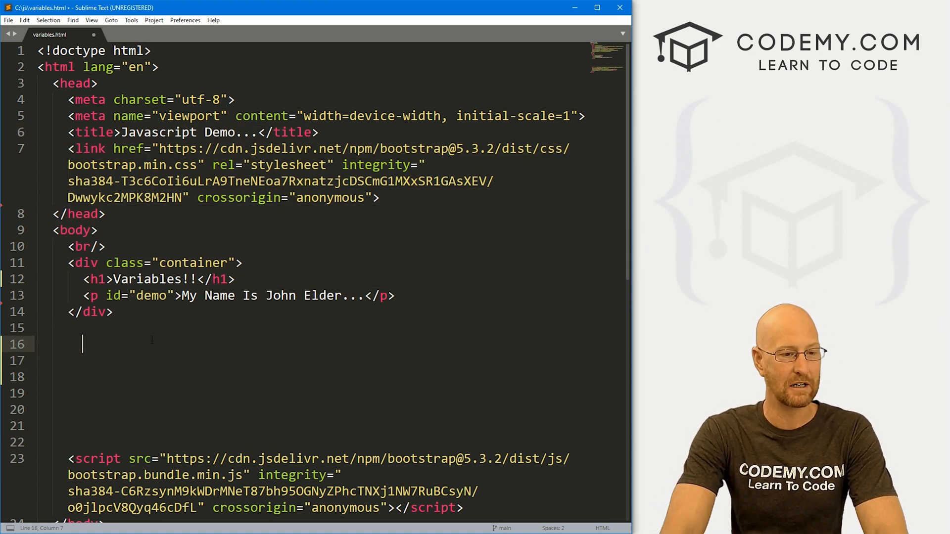
# Add a <script></script> pair and begin a // comment line inside it.
pyautogui.write('<scr')
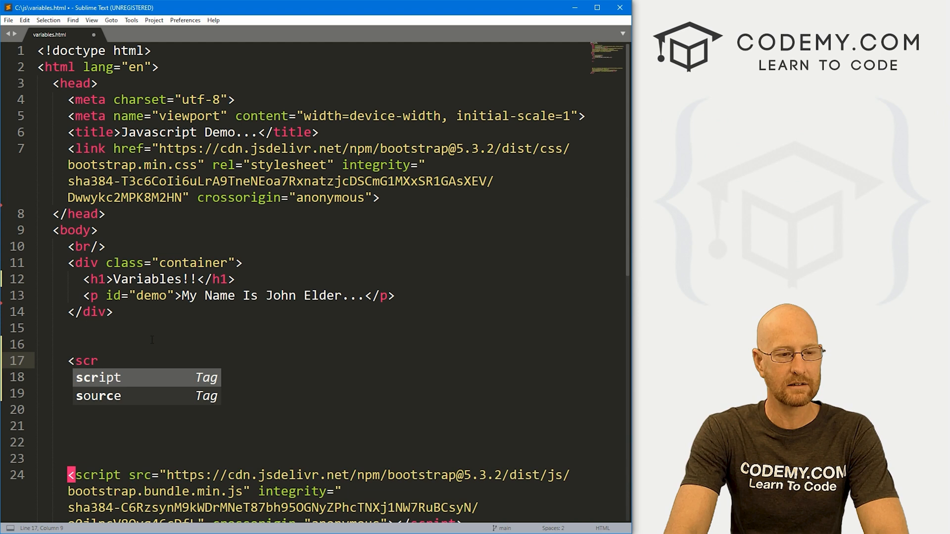
pyautogui.press('Tab')
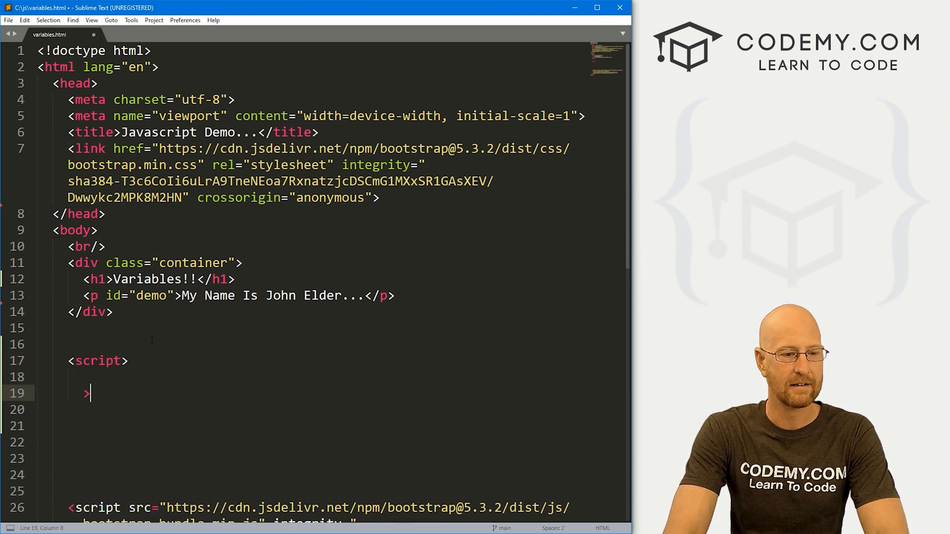
pyautogui.write('/script>')
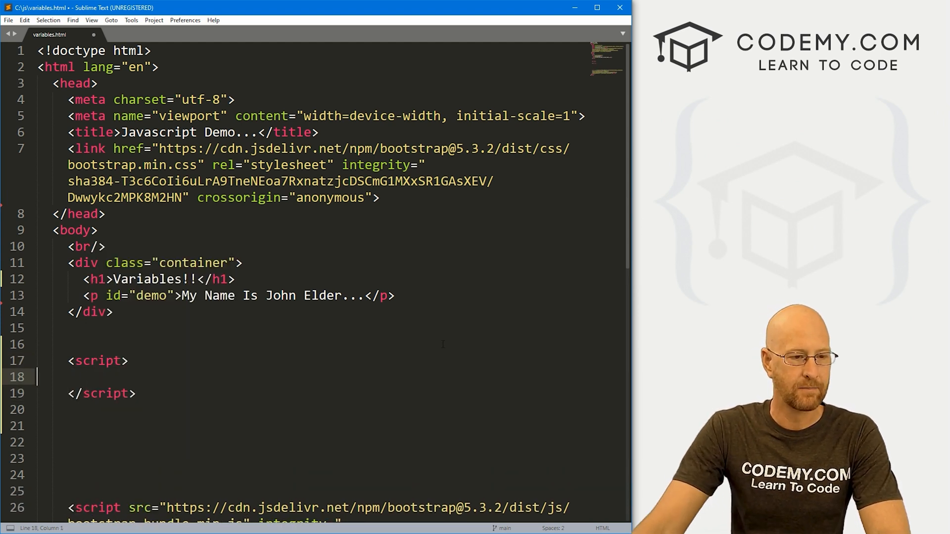
pyautogui.write('//')
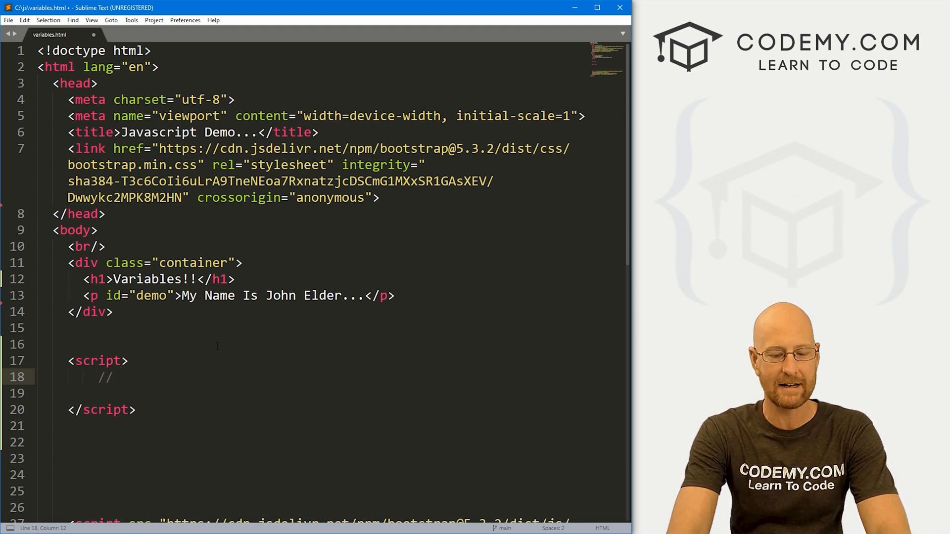
# Finish the comment 'This is a comment', discard the scratch {} lka;kas text, and start a new line.
pyautogui.write('This is a comment')
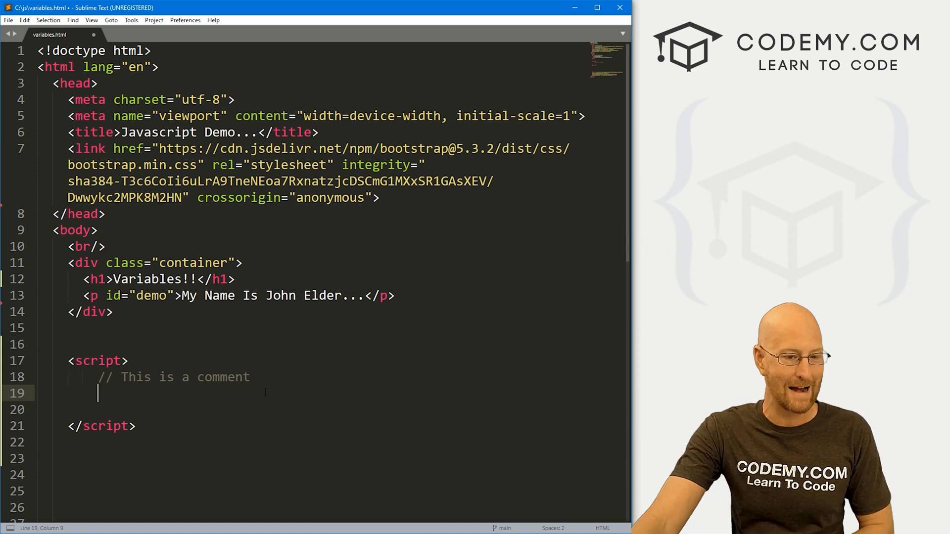
pyautogui.moveTo(119, 377); pyautogui.dragTo(249, 377)
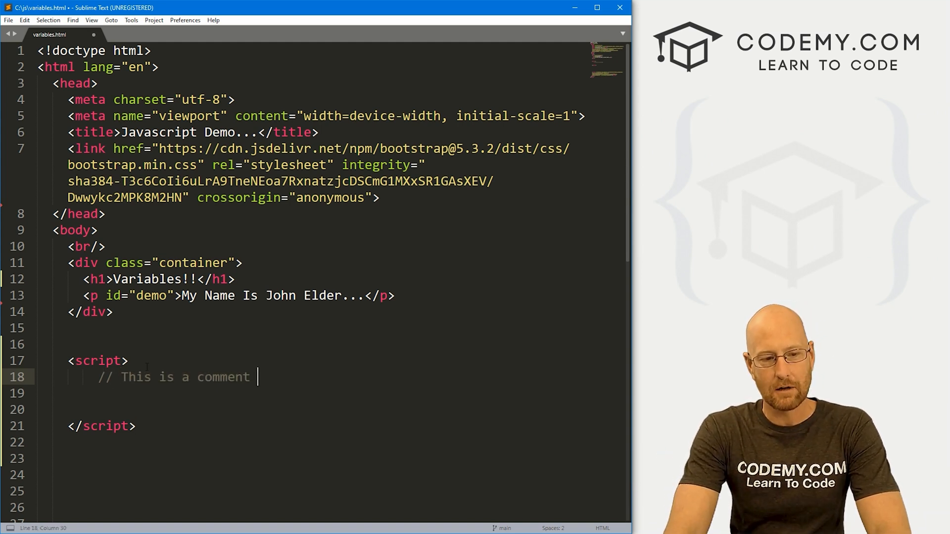
pyautogui.write('{}')
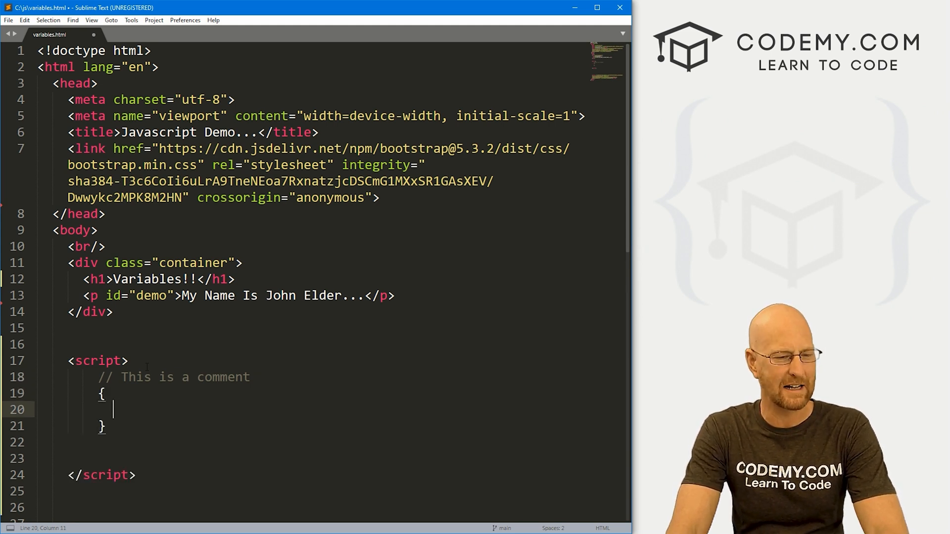
pyautogui.write('lka;kas;dk;anonymoussad')
pyautogui.write('anonymoussadsad')
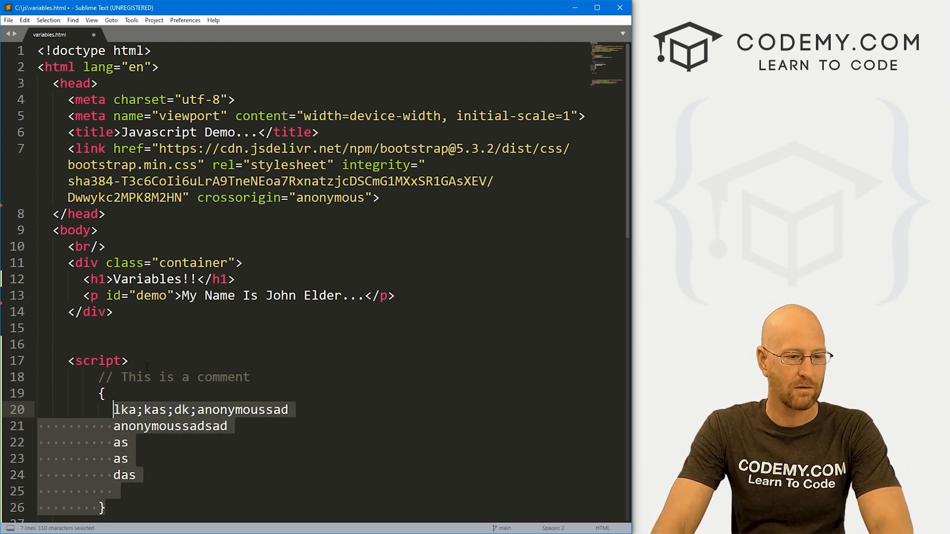
pyautogui.press('Delete')
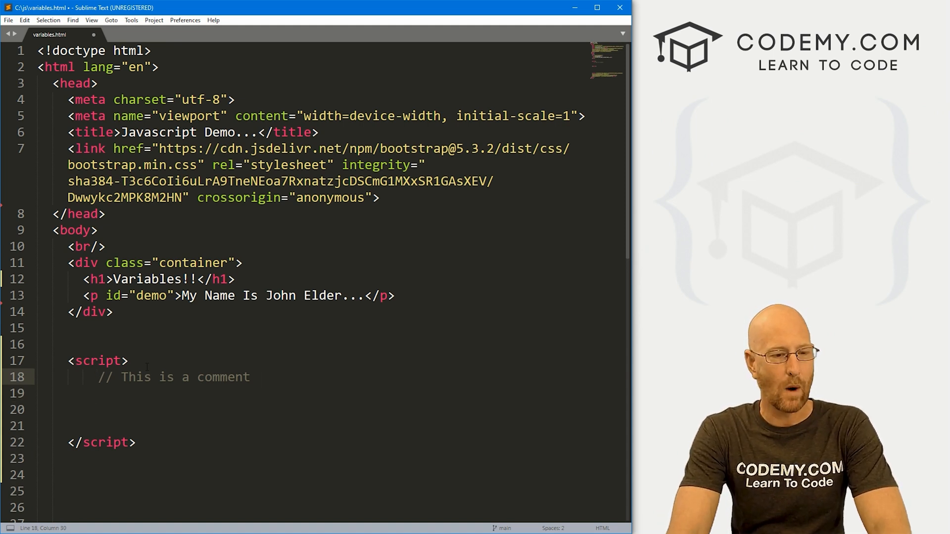
pyautogui.press('enter')
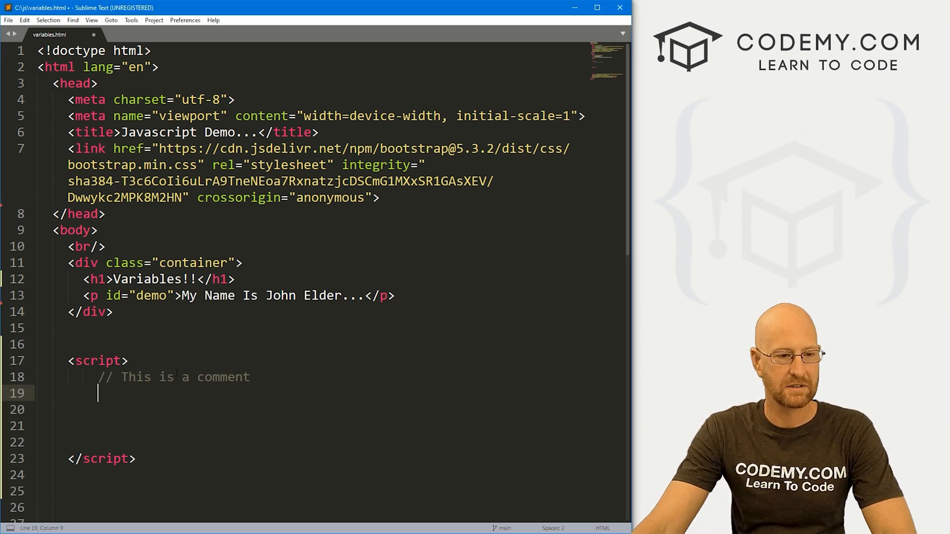
# Write document.getElementById("demo").innerHTML = "My name is bob".
pyautogui.write('document.getElementById("demo").innerHTML =')
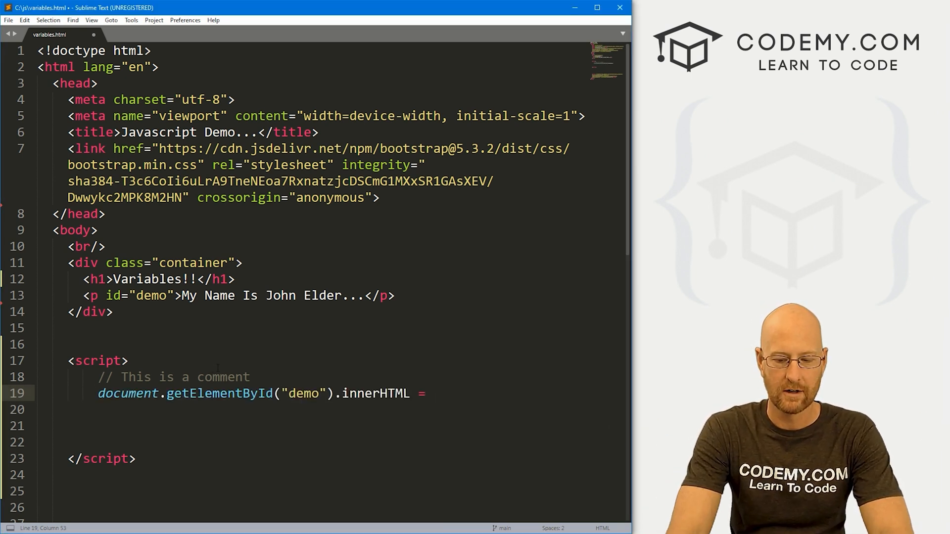
pyautogui.write('"My"')
pyautogui.click(174, 377)
pyautogui.write('// D')
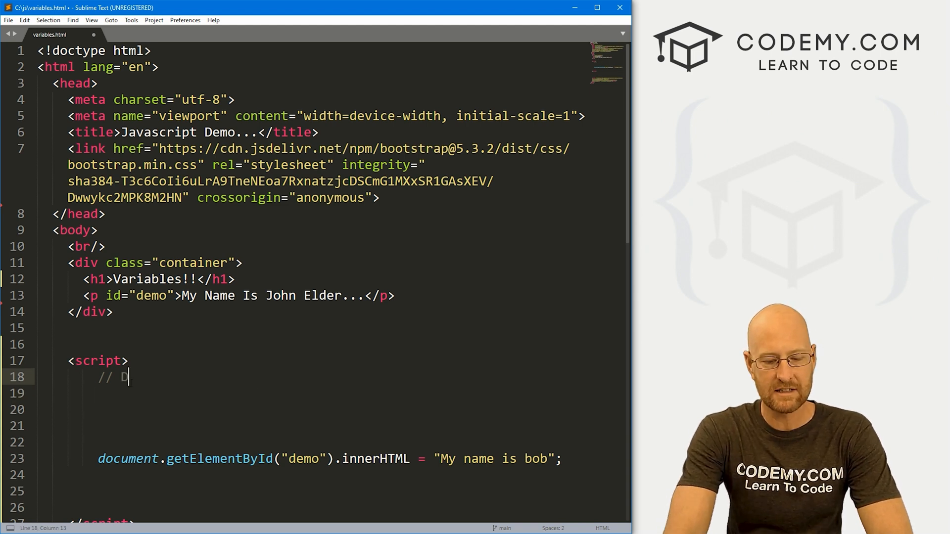
# Under a 'Declare a variable' comment, add var firstName = and let lastName = lines.
pyautogui.write('eclare a vr')
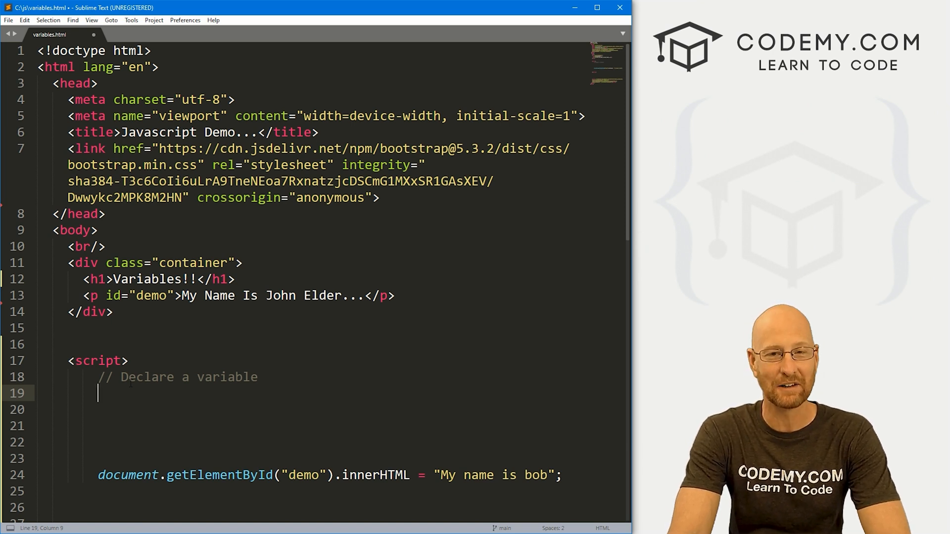
pyautogui.write('var')
pyautogui.click(356, 410)
pyautogui.write('let')
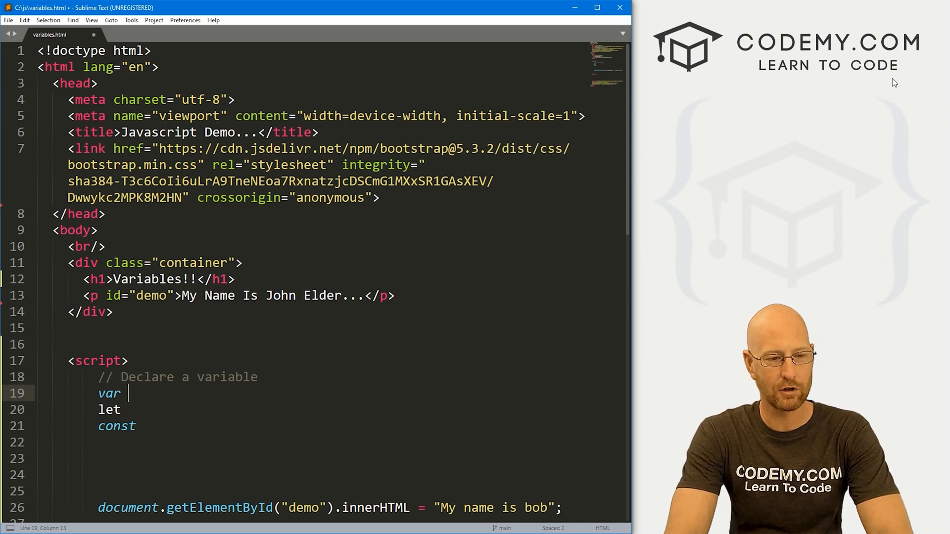
pyautogui.write('first')
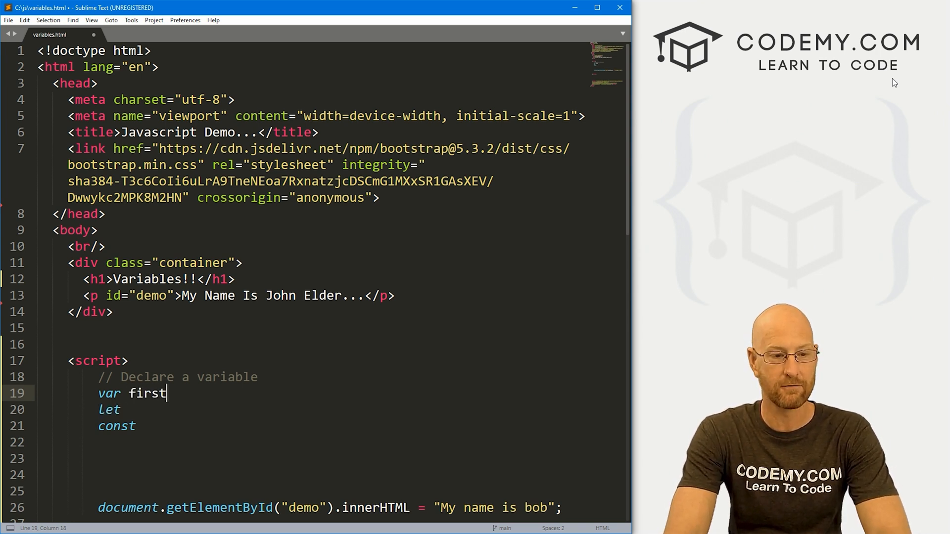
pyautogui.write('Name =')
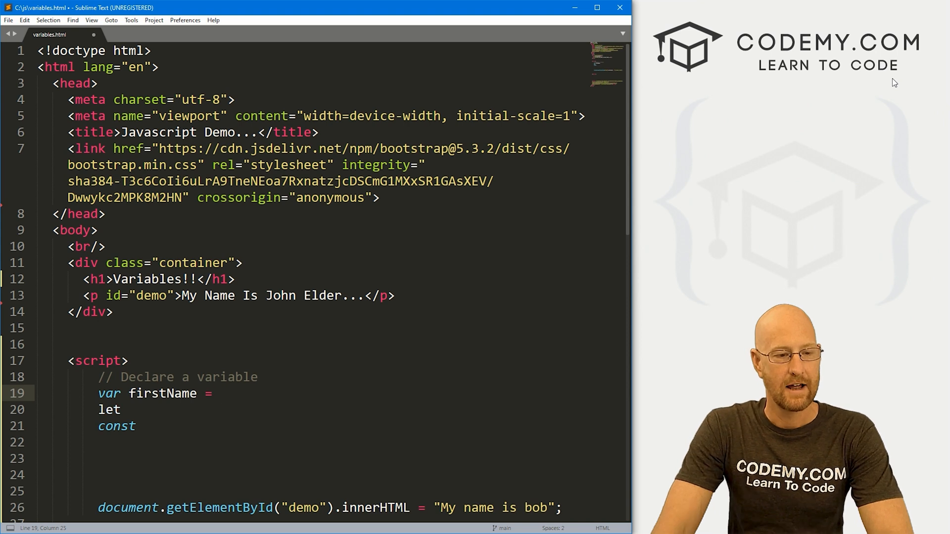
pyautogui.write('lastName')
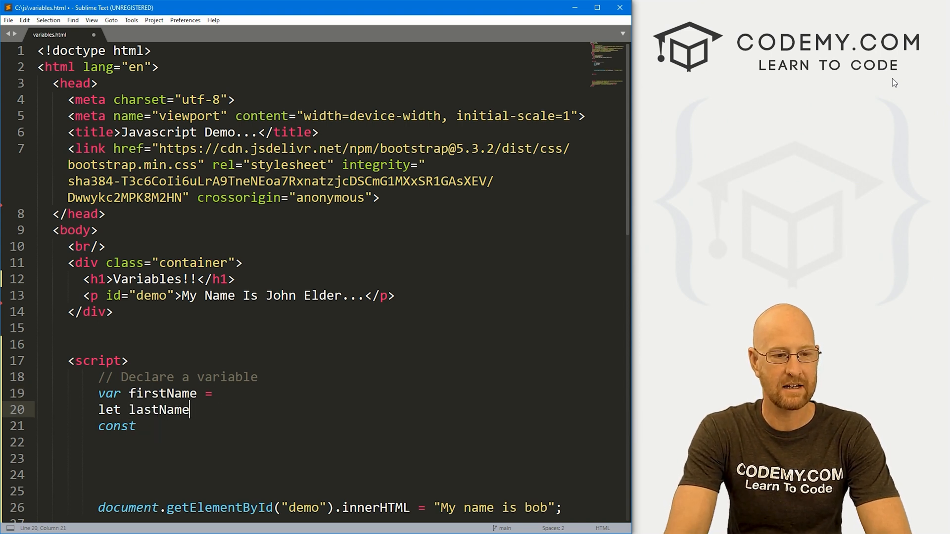
pyautogui.write('=')
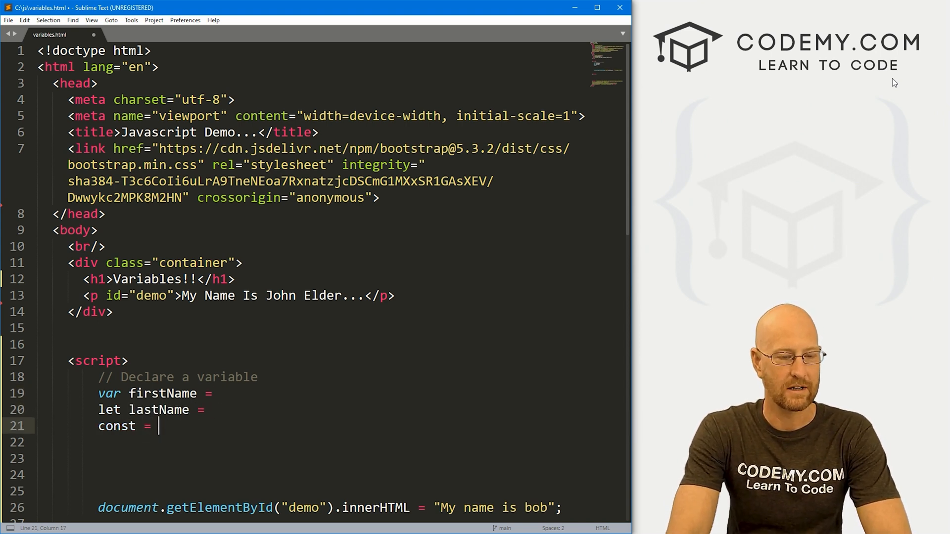
# Add a const company = declaration beneath them.
pyautogui.write('compan')
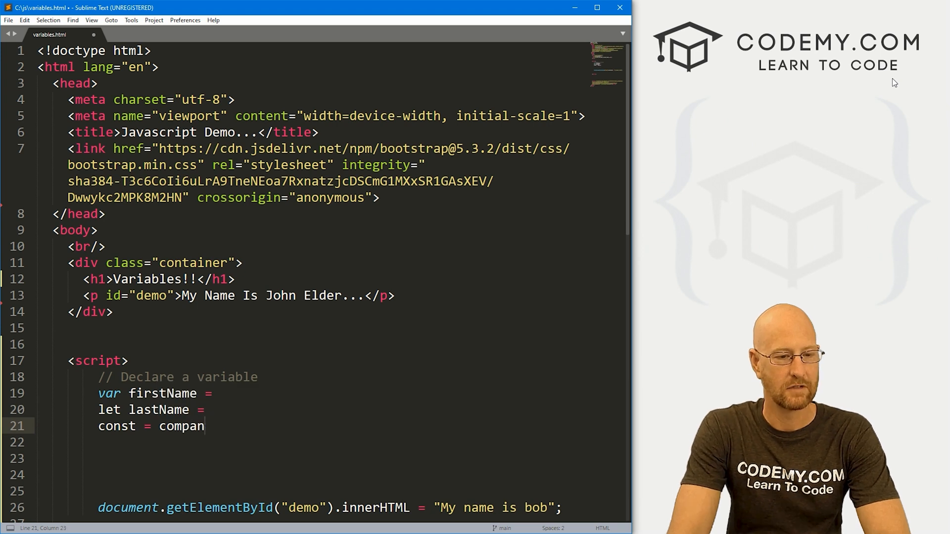
pyautogui.write('y')
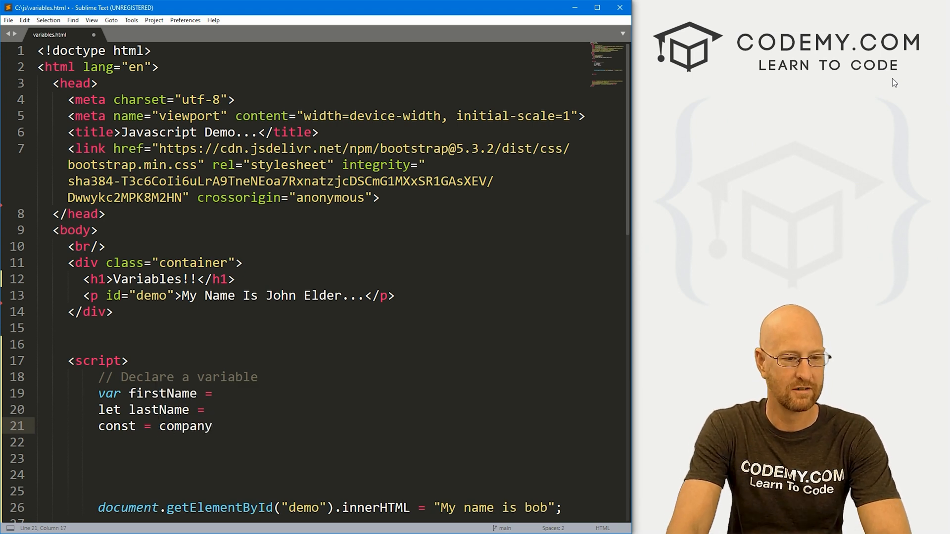
pyautogui.write('company =')
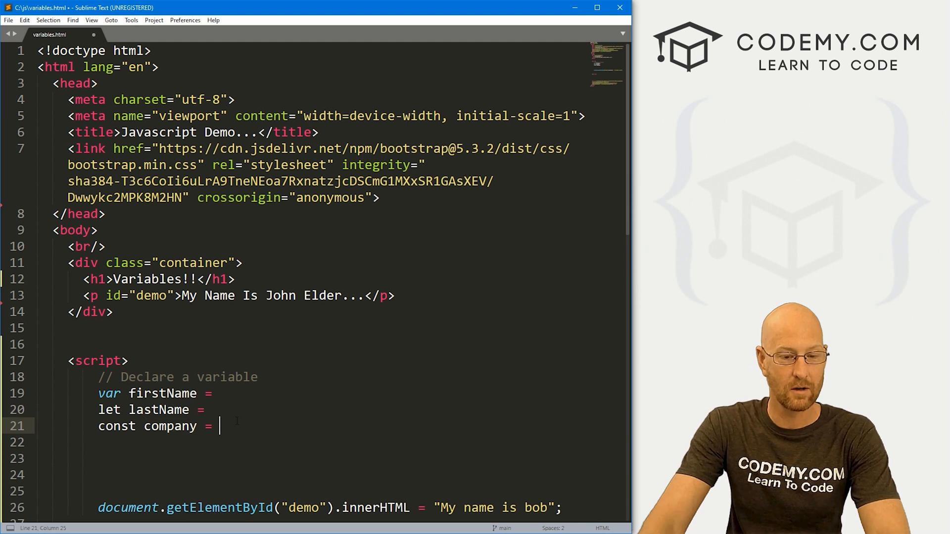
# Assign "Codemy.com"; to company.
pyautogui.write('"Codemy.com"')
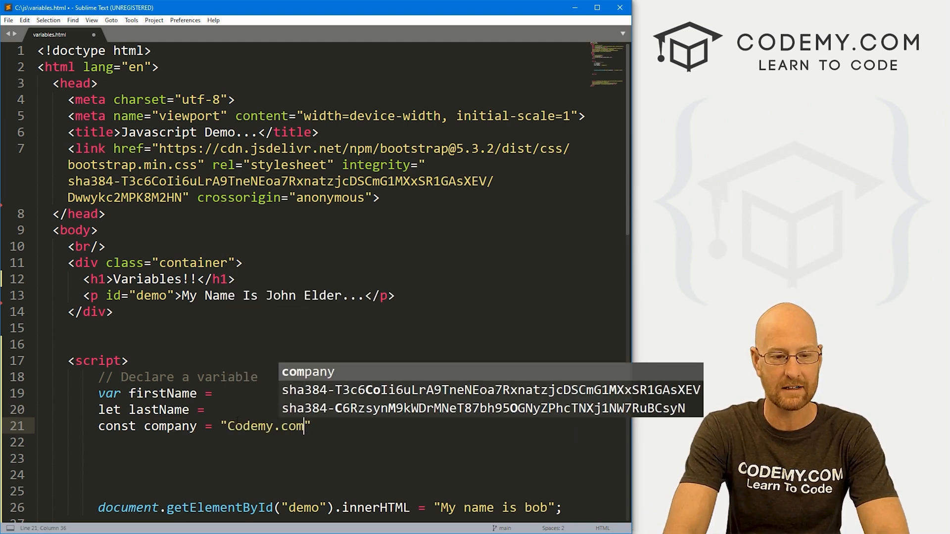
pyautogui.write(';')
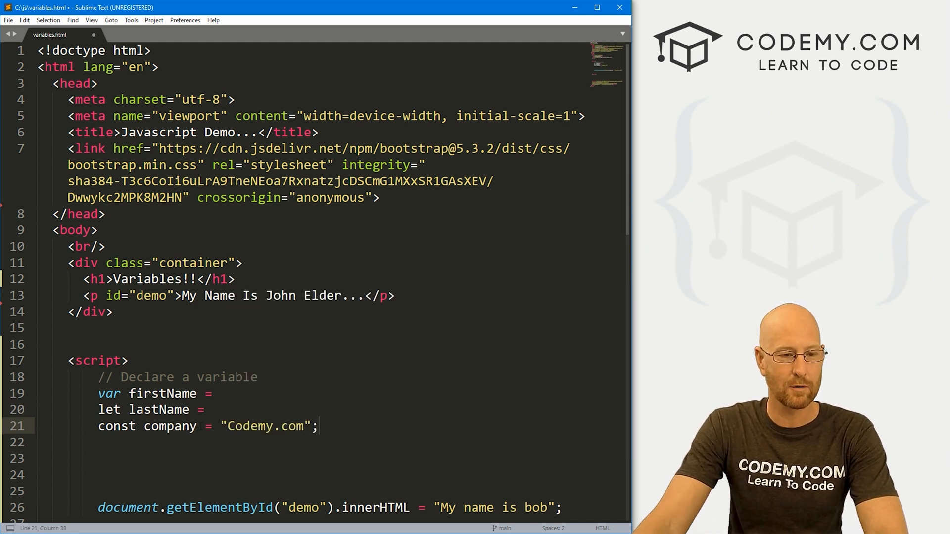
pyautogui.doubleClick(171, 426)
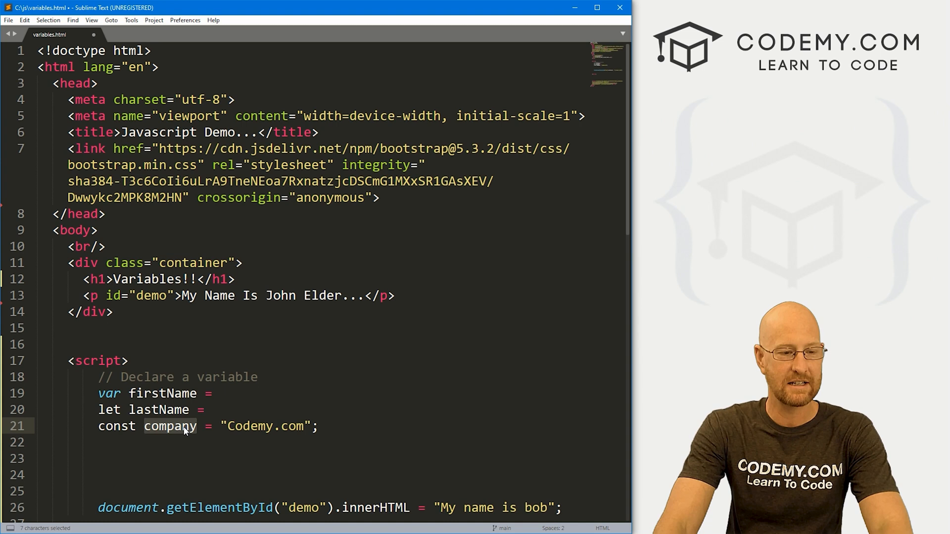
# Add the comment '// const does not change, constant' above the company line.
pyautogui.write('//')
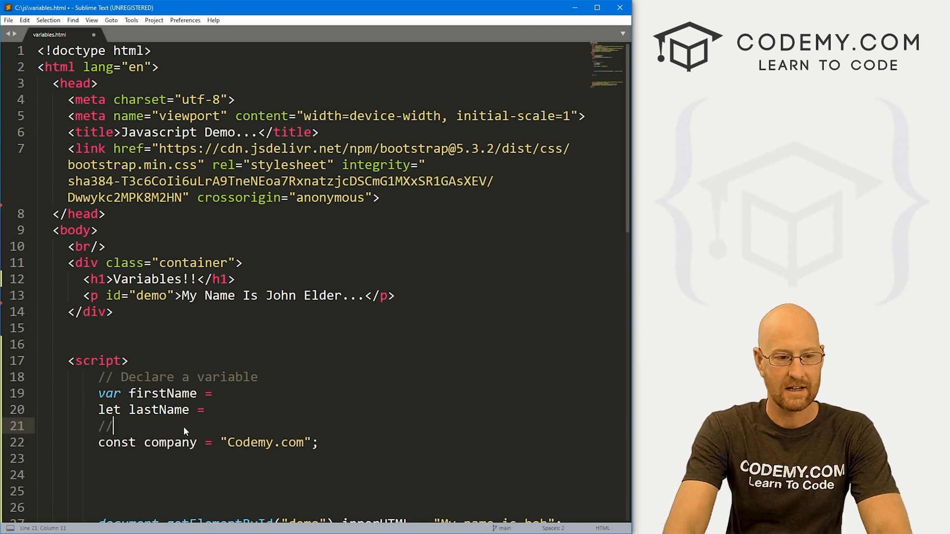
pyautogui.write('const does n')
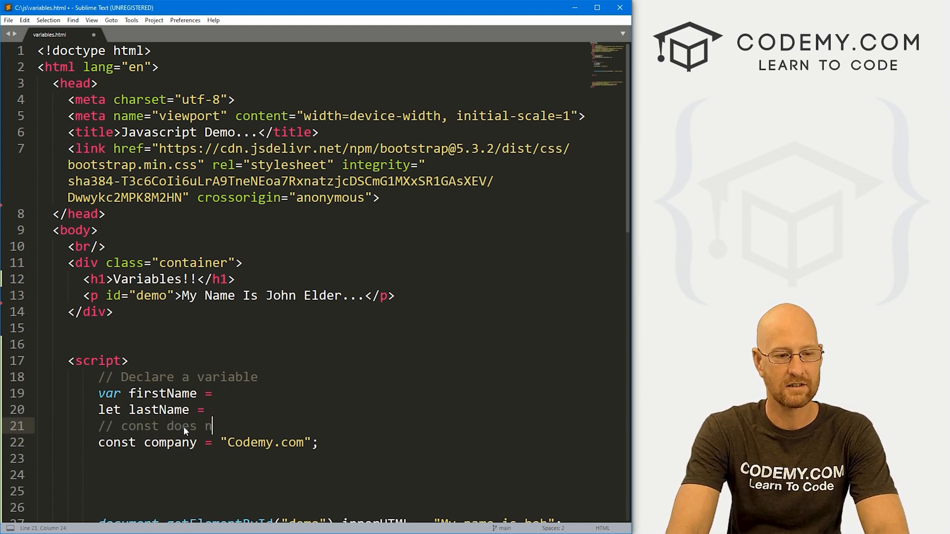
pyautogui.write('ot change, constant')
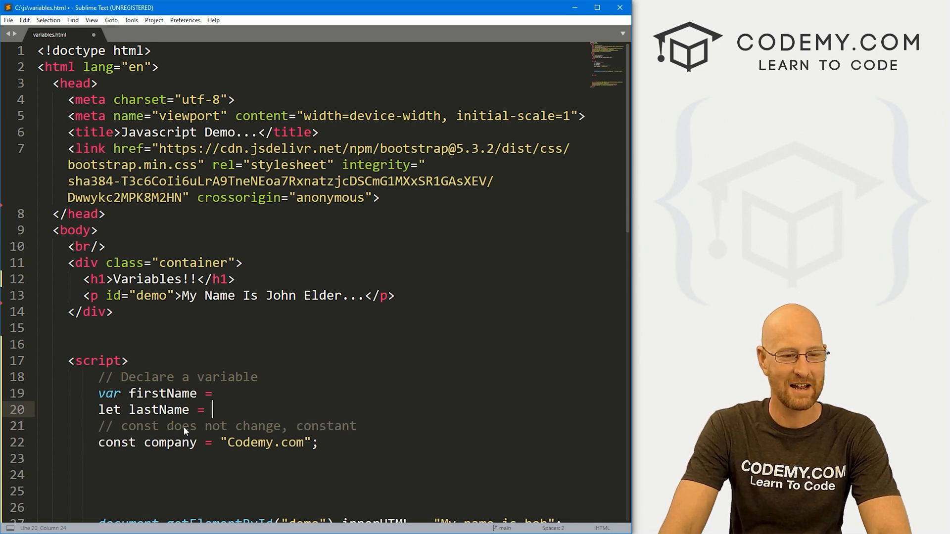
pyautogui.doubleClick(111, 394)
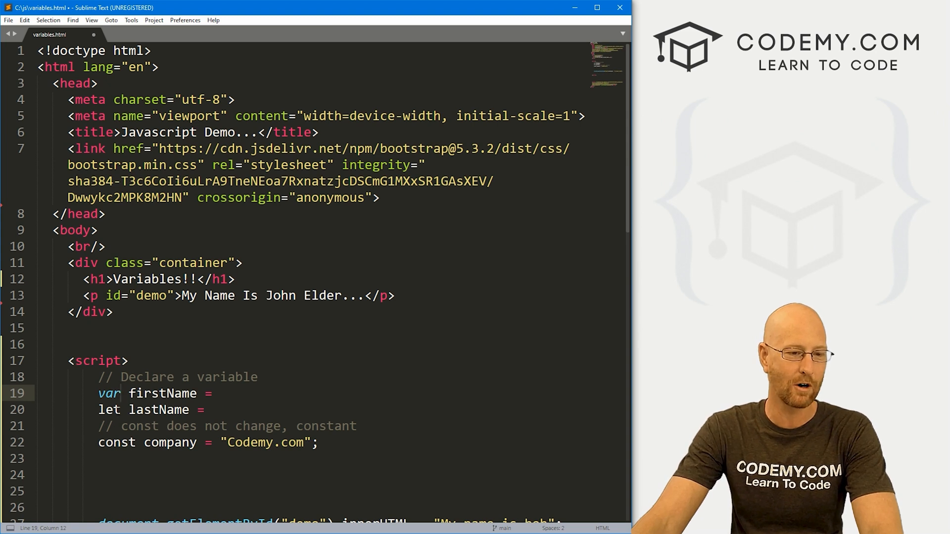
# Append { } to the Declare a variable comment while pointing out let and firstName.
pyautogui.doubleClick(108, 410)
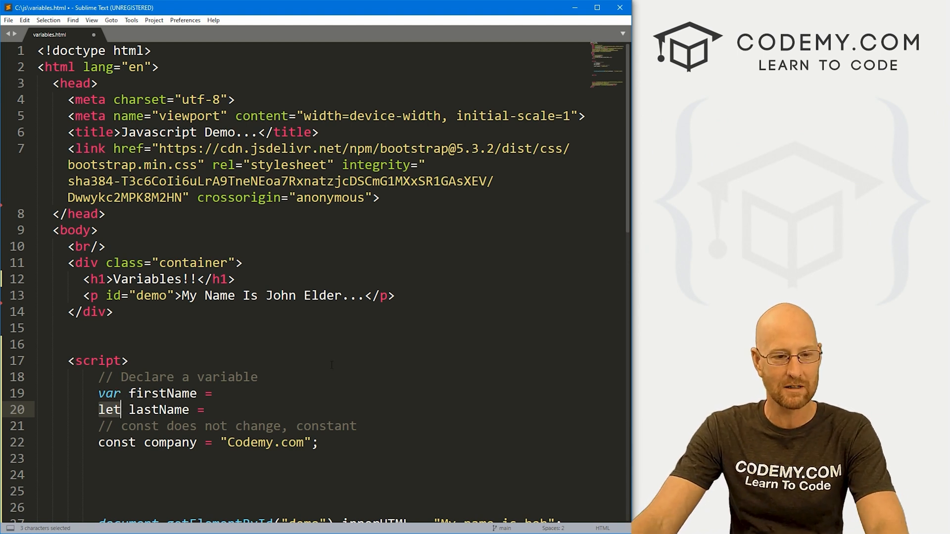
pyautogui.write('{}')
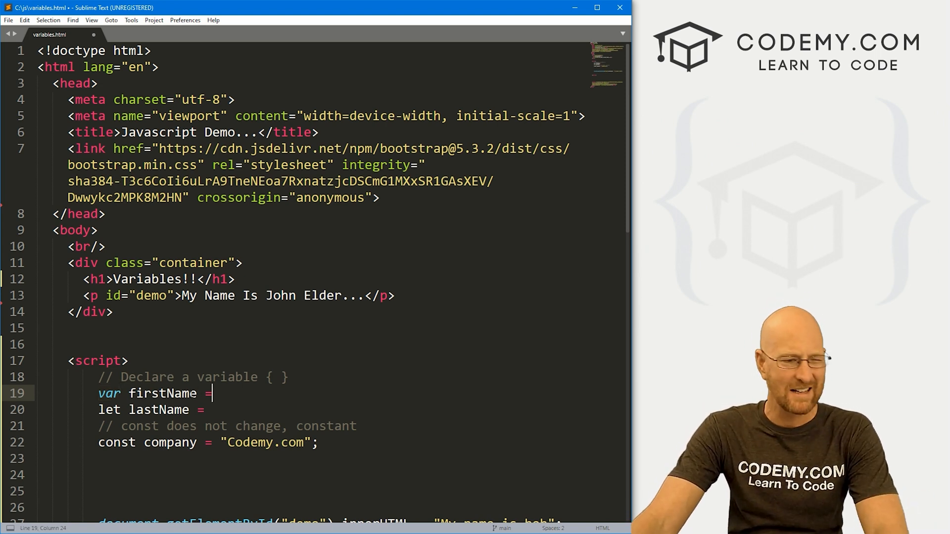
pyautogui.moveTo(98, 393); pyautogui.dragTo(213, 393)
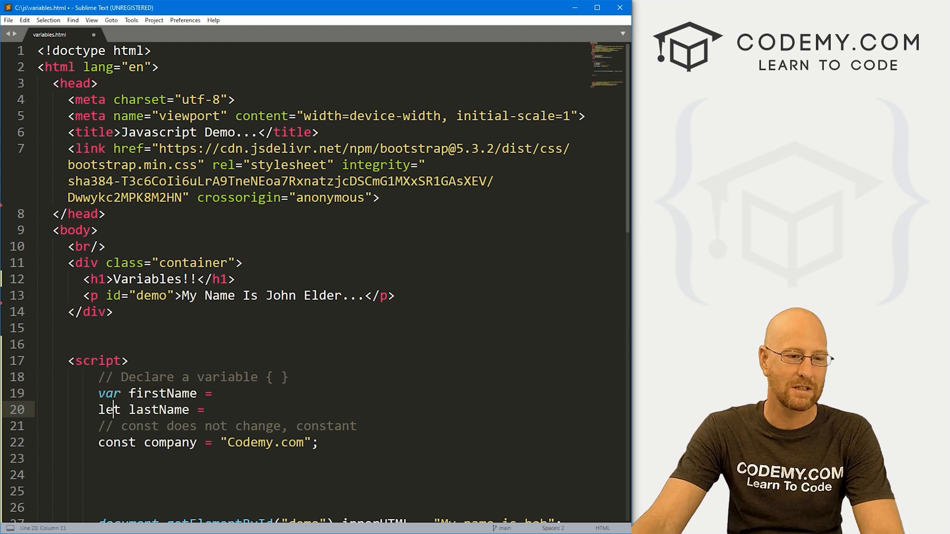
pyautogui.doubleClick(111, 409)
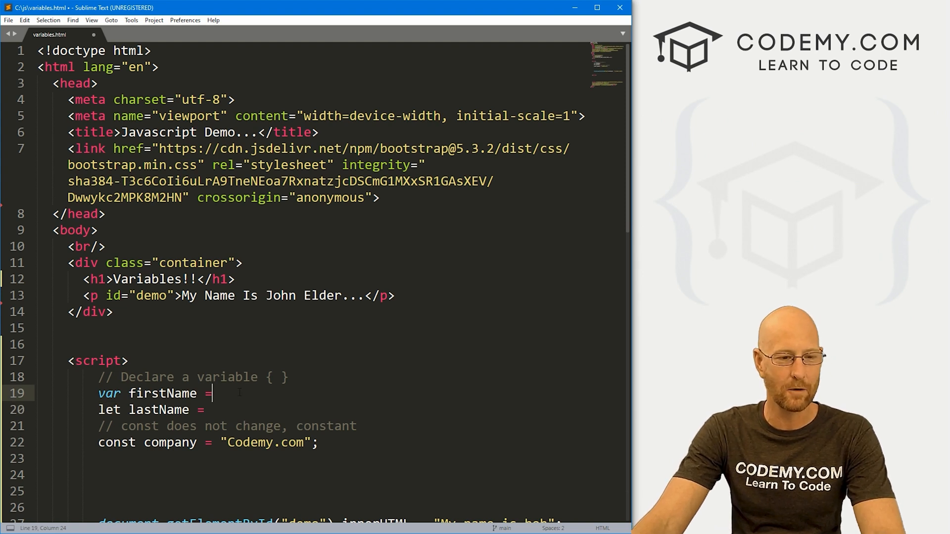
pyautogui.doubleClick(163, 394)
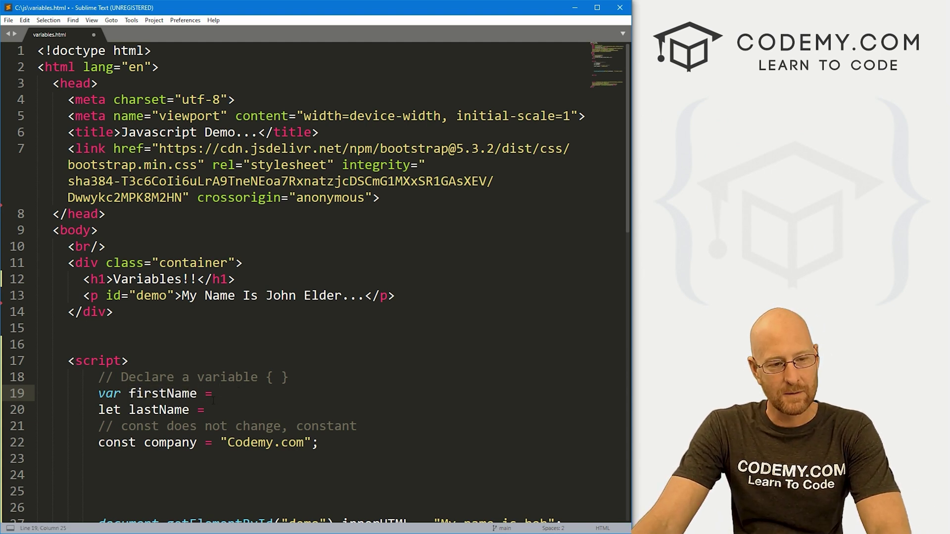
pyautogui.doubleClick(161, 394)
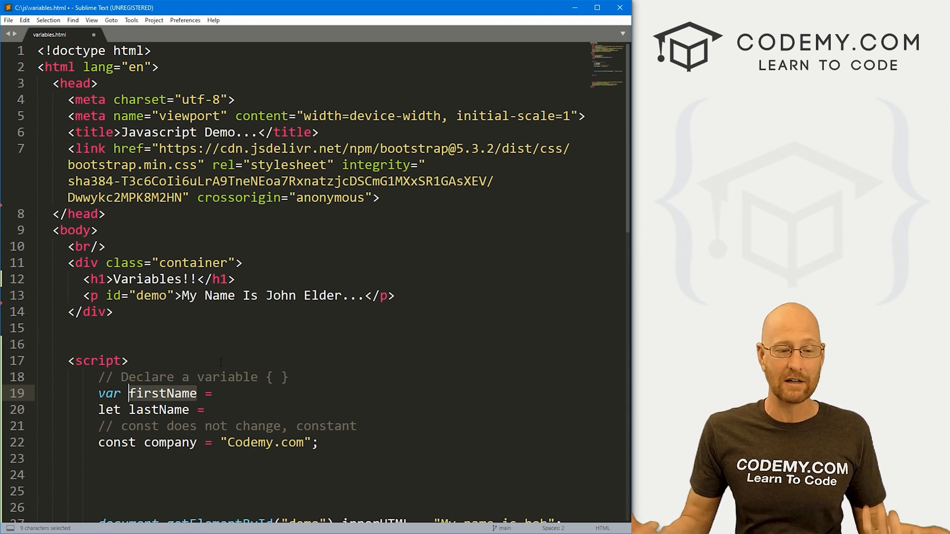
# Assign "John"; to firstName and 'Elder'; to lastName.
pyautogui.write('""')
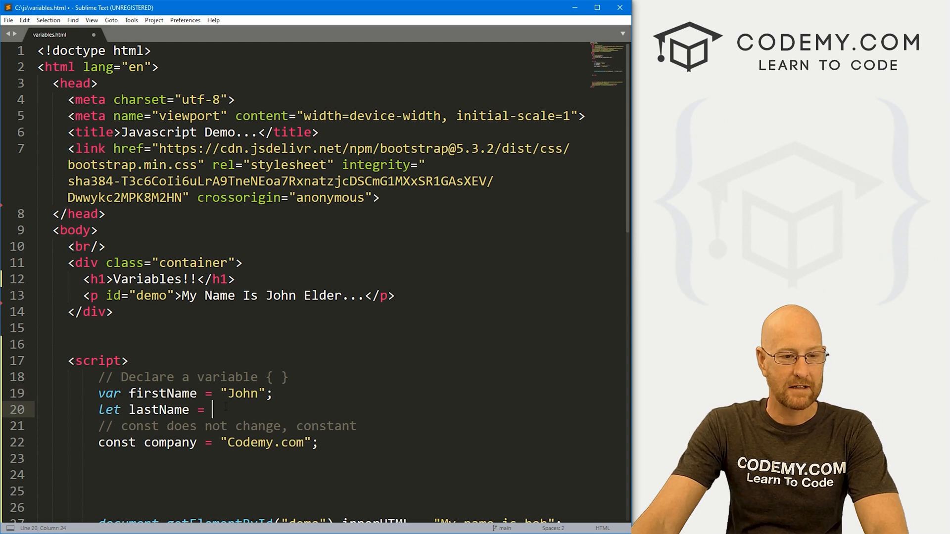
pyautogui.write("'Elder'")
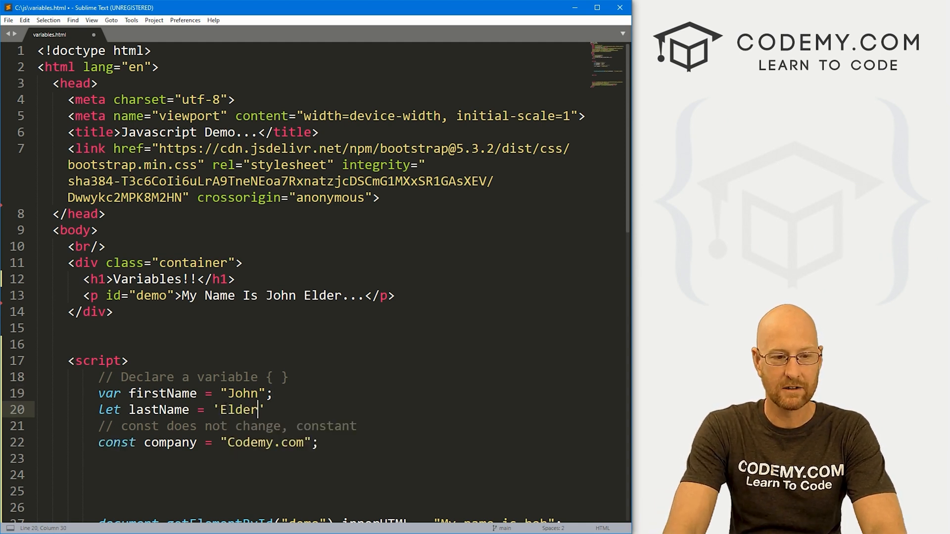
pyautogui.write("';")
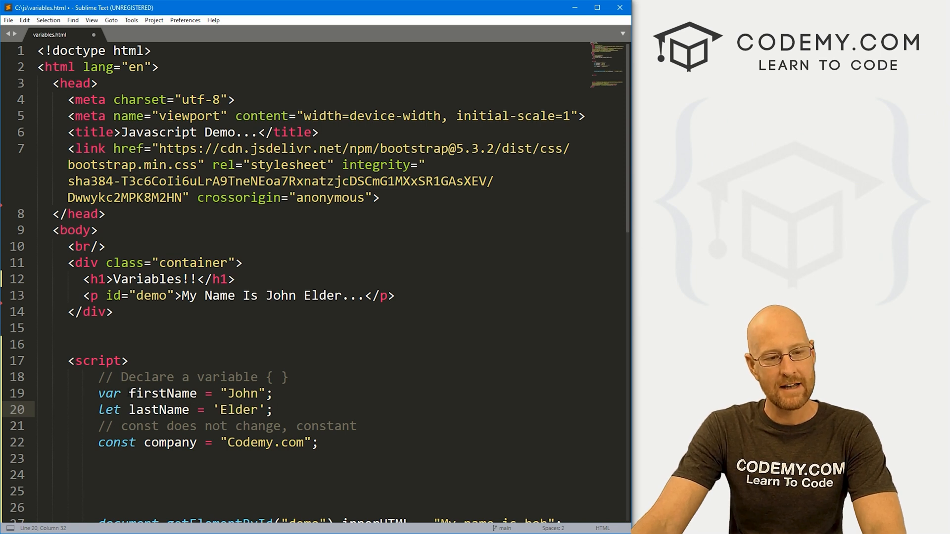
pyautogui.doubleClick(157, 394)
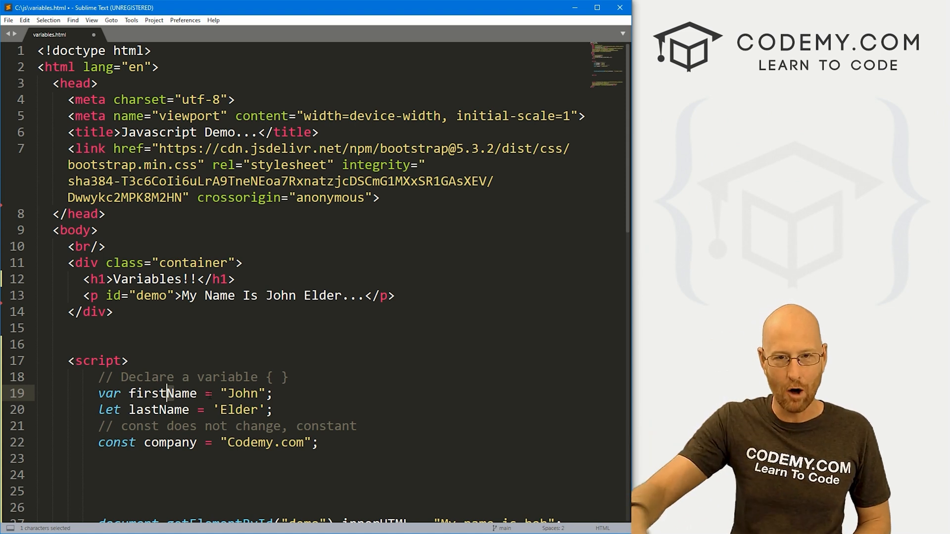
pyautogui.click(174, 394)
pyautogui.write('_')
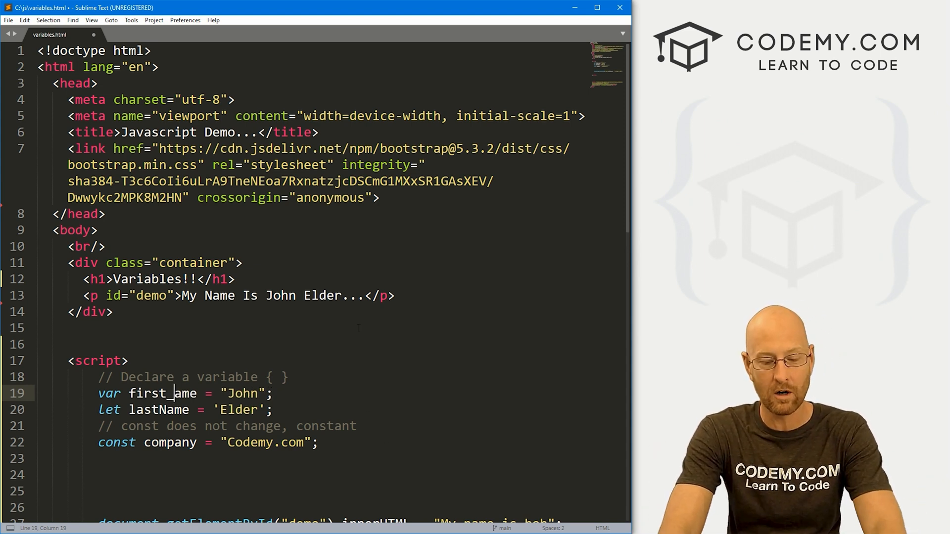
pyautogui.write('n')
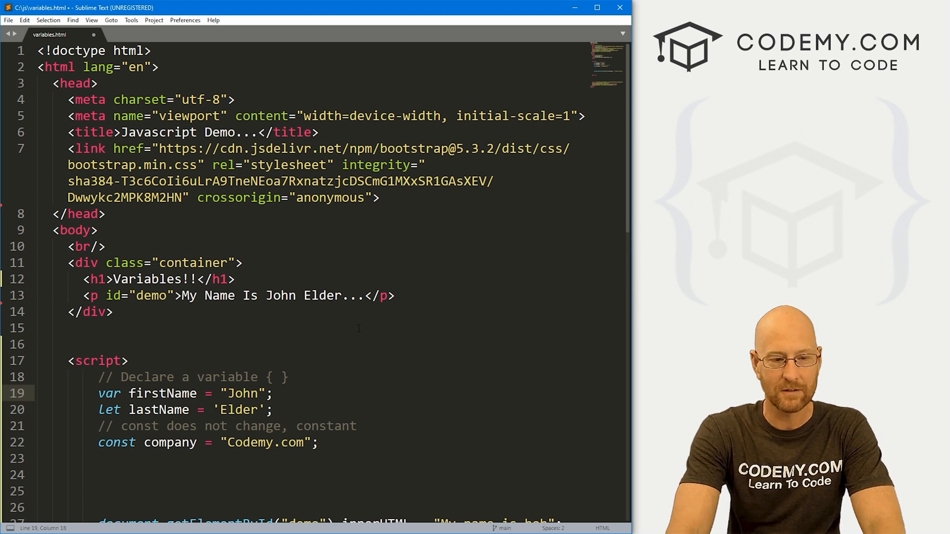
pyautogui.write('-')
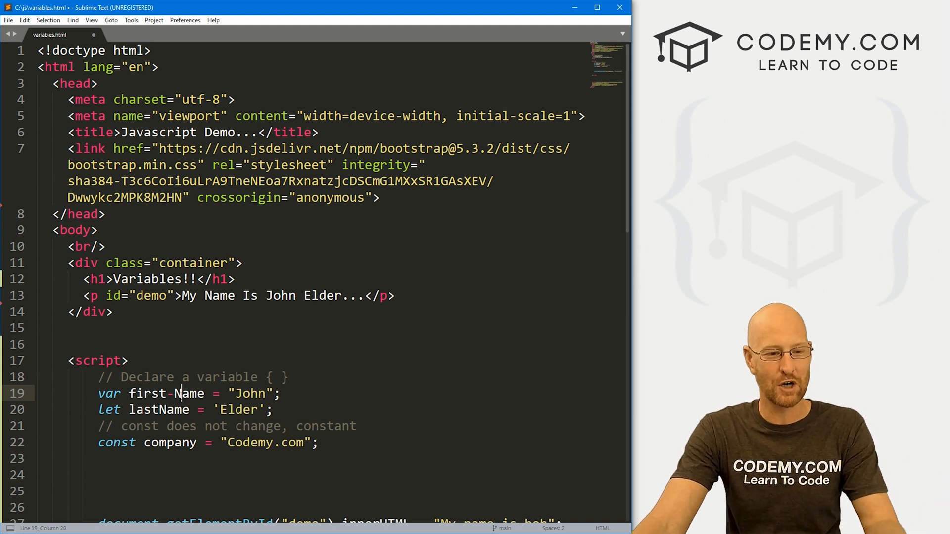
pyautogui.doubleClick(146, 393)
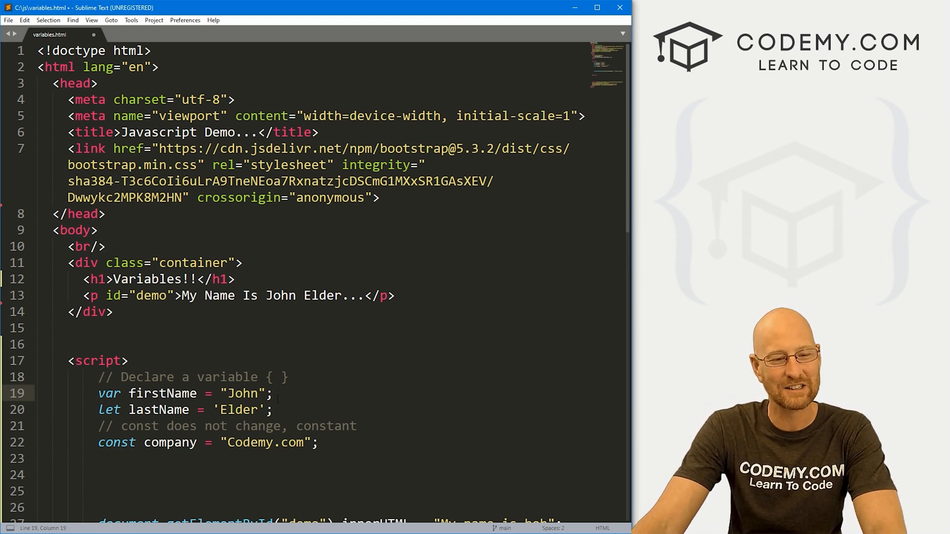
pyautogui.press('Enter')
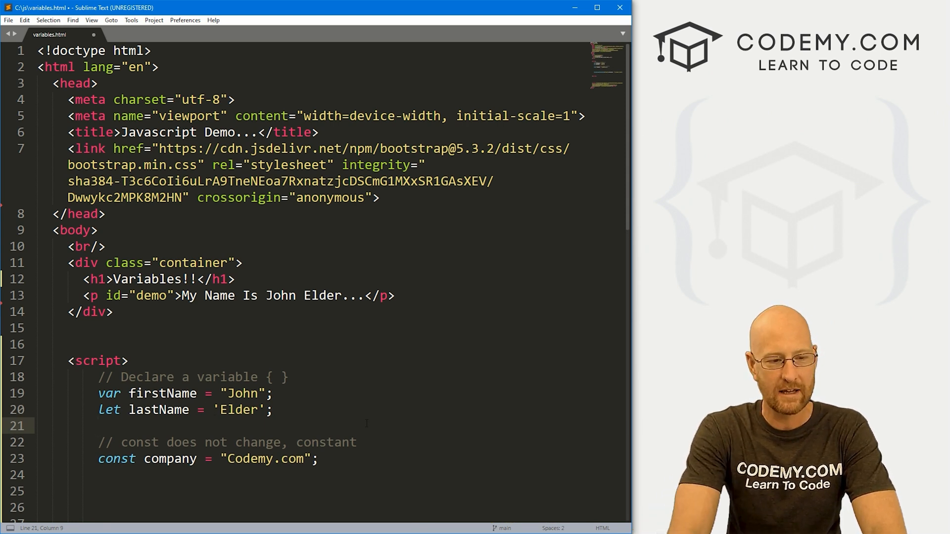
pyautogui.write('var myN')
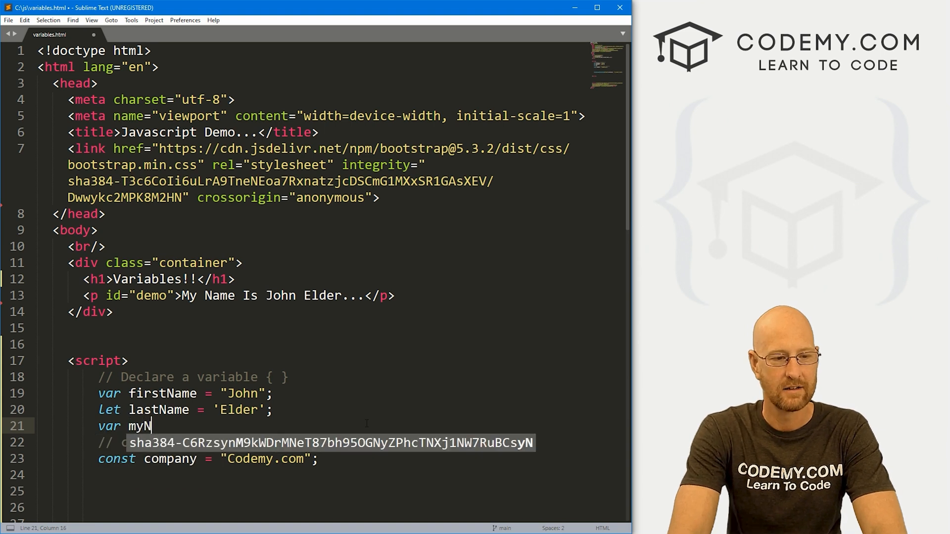
pyautogui.write('um = 41;')
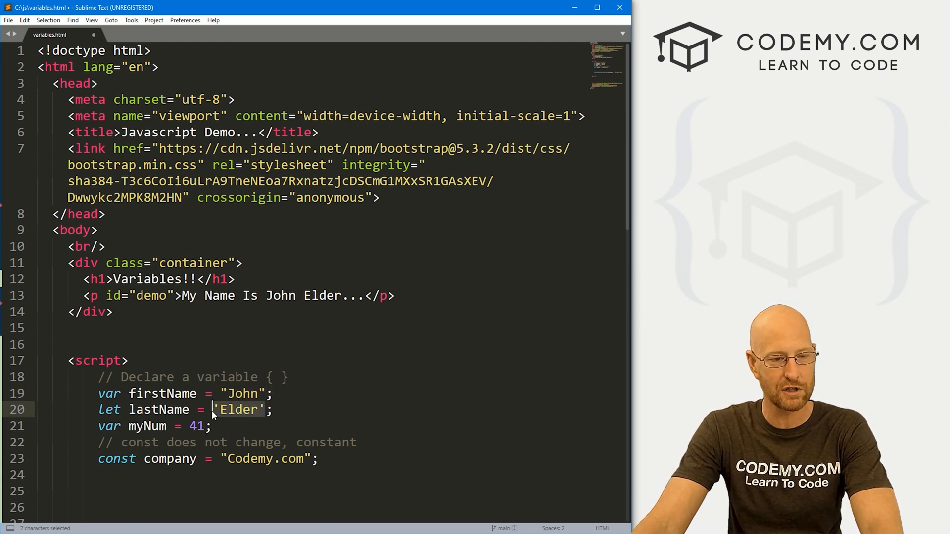
pyautogui.click(196, 426)
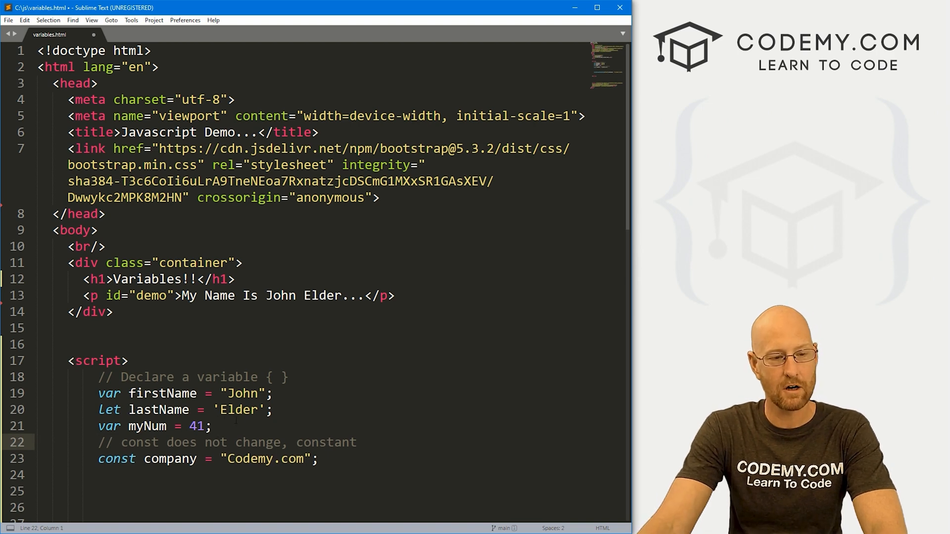
pyautogui.moveTo(637, 126)
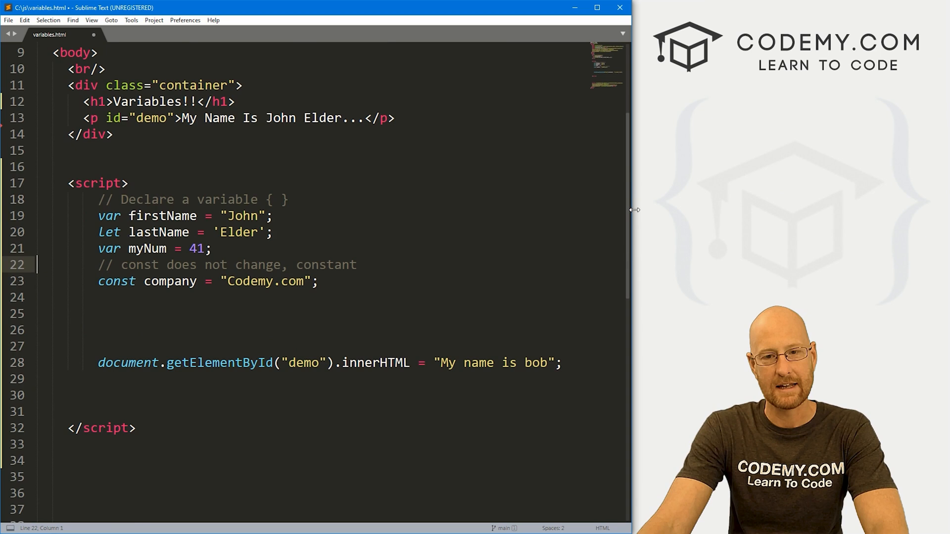
# Replace bob with "My name is " + firstName in the demo line and save.
pyautogui.scroll(-3)
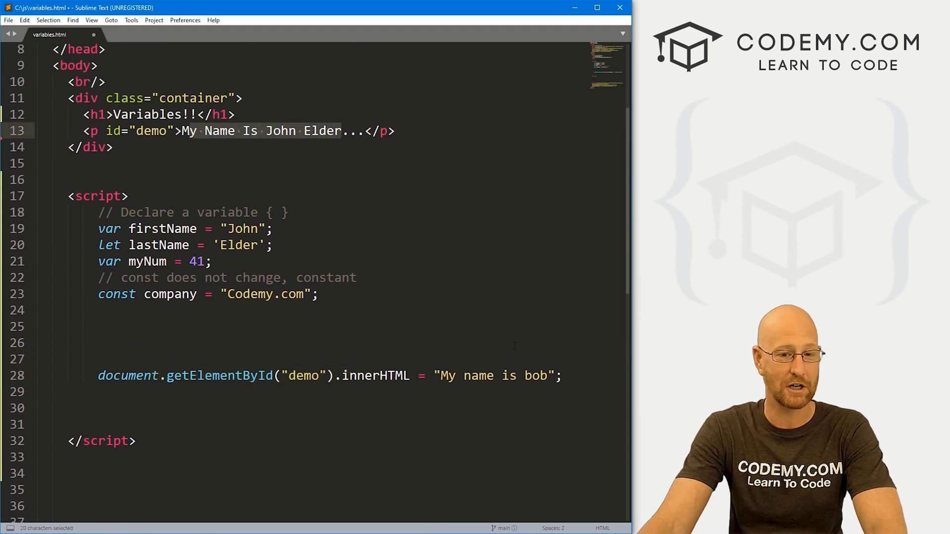
pyautogui.click(548, 376)
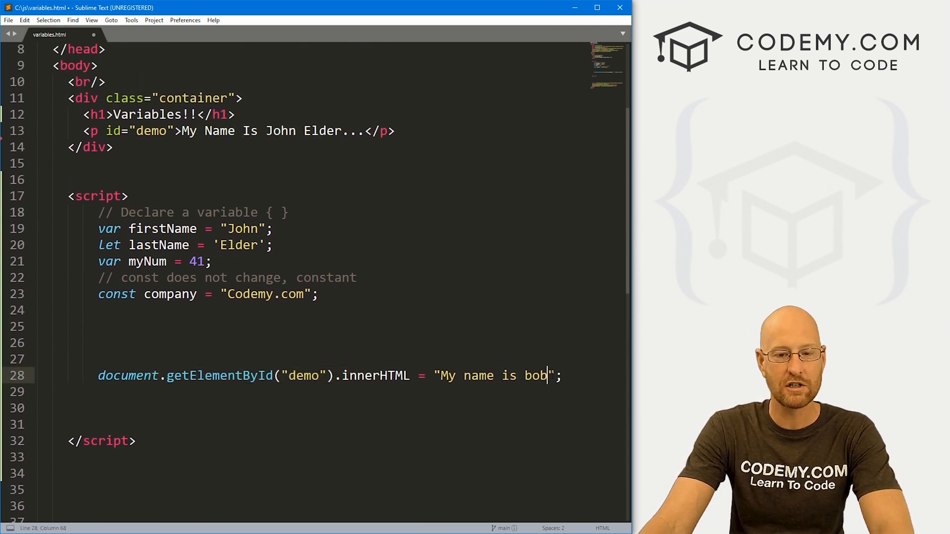
pyautogui.press('BackSpace')
pyautogui.write(' + firstName')
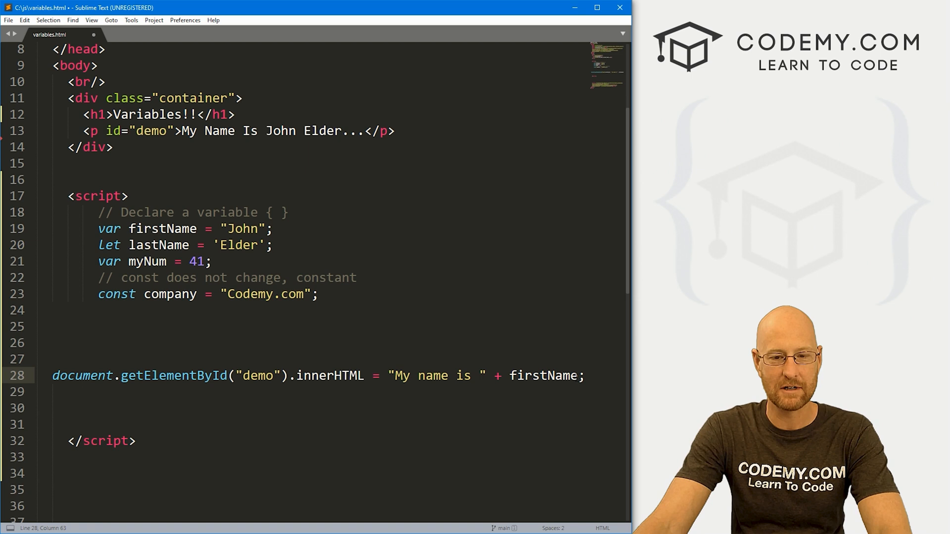
pyautogui.press('ctrl+s')
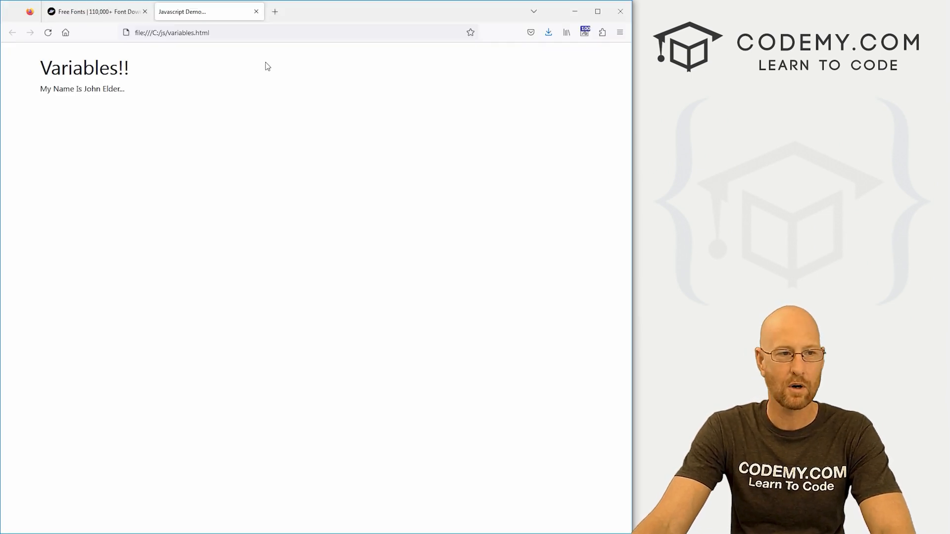
# Reload the Variables page in Firefox to test the greeting.
pyautogui.click(178, 33)
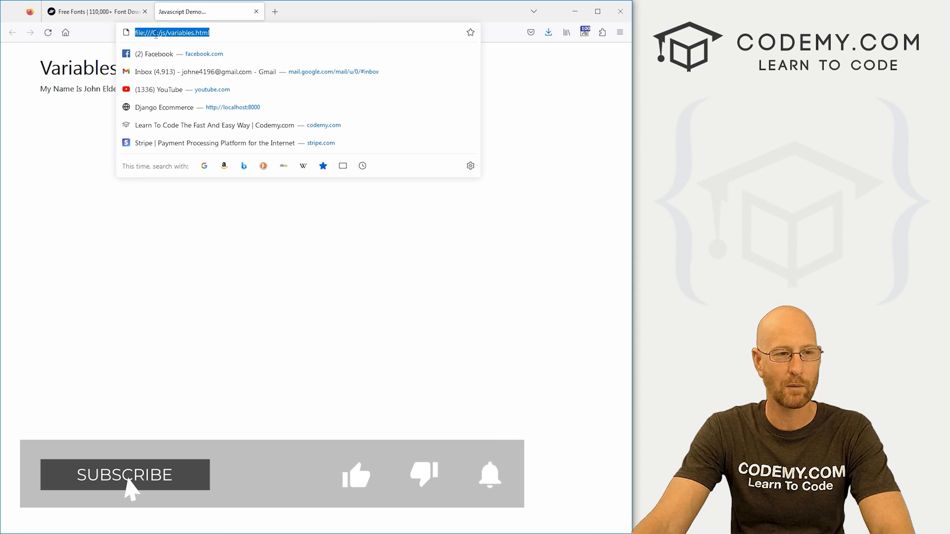
pyautogui.click(126, 487)
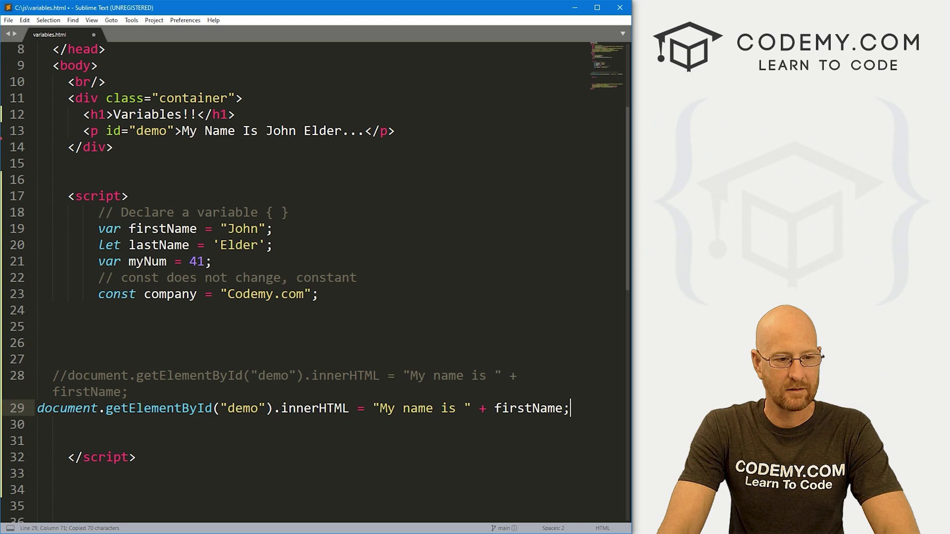
# Rewrite the innerHTML assignment to myNum + 1; and save.
pyautogui.press('Backspace')
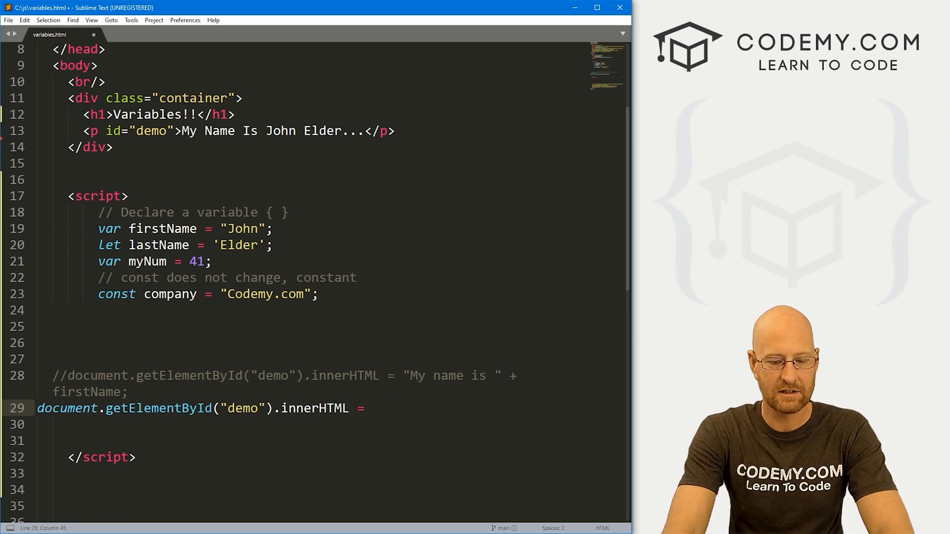
pyautogui.write('myNum;')
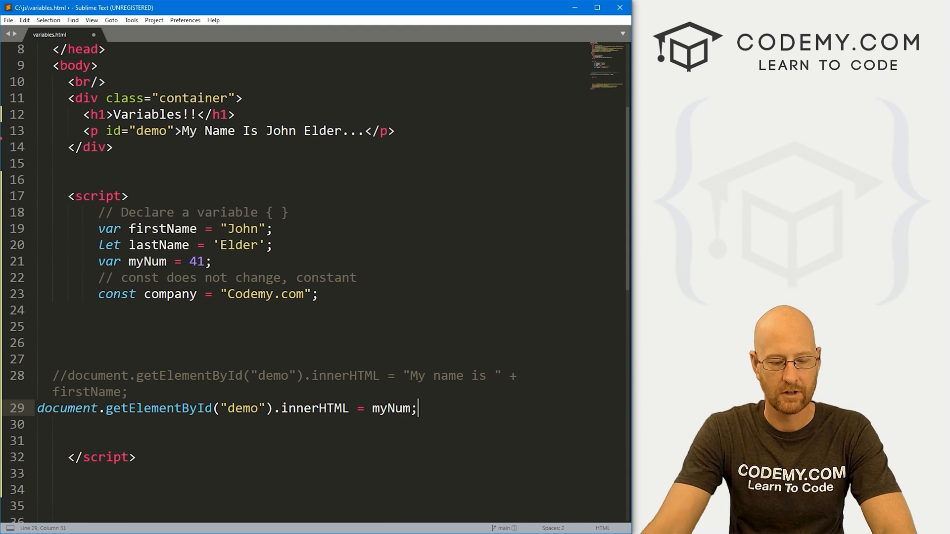
pyautogui.press('ctrl+s')
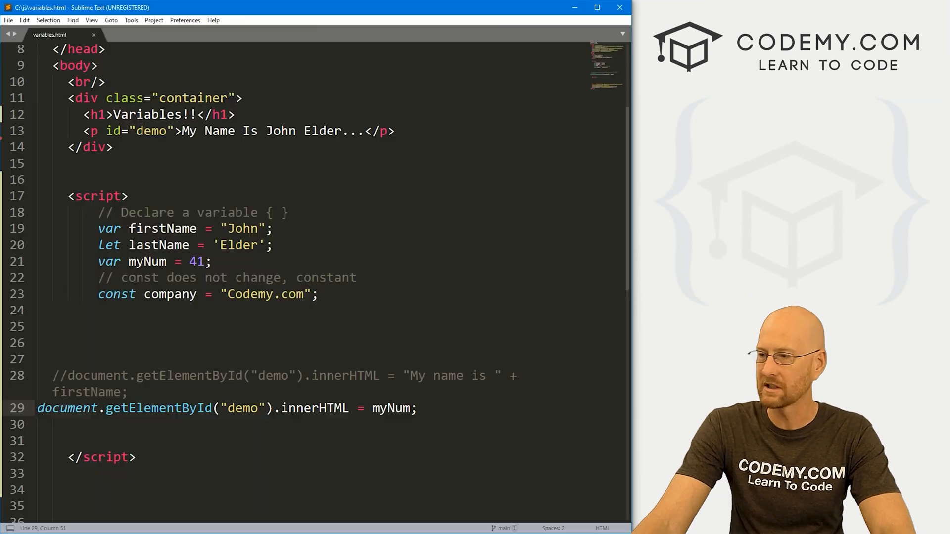
pyautogui.write('+')
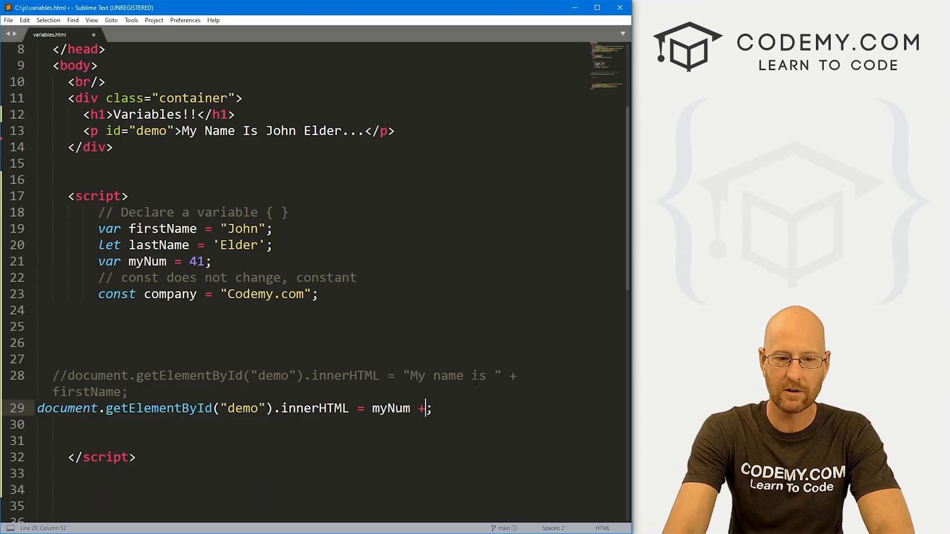
pyautogui.write('1')
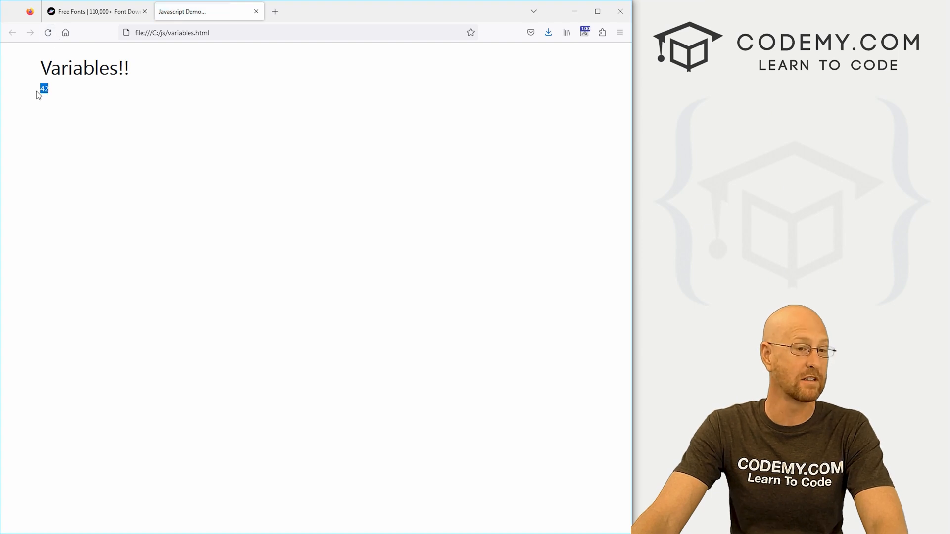
pyautogui.moveTo(97, 111)
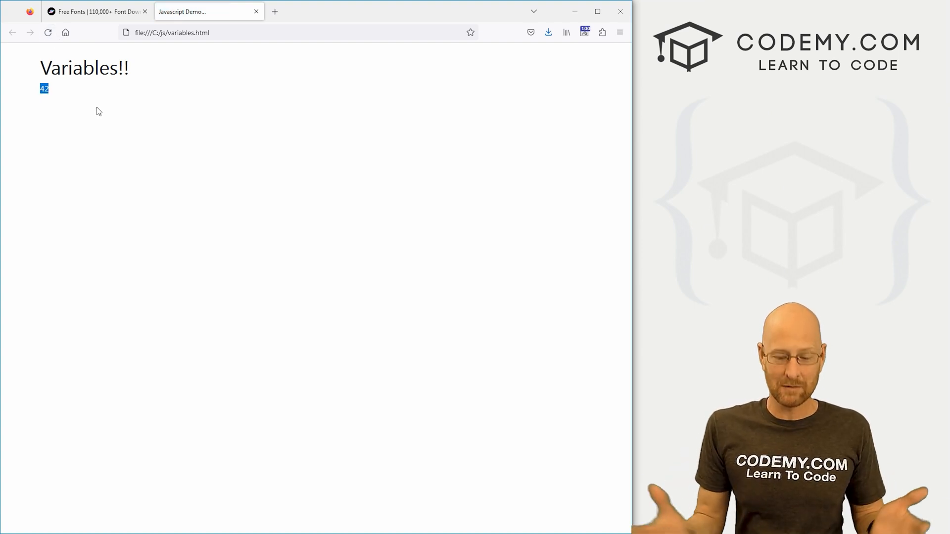
pyautogui.moveTo(149, 57)
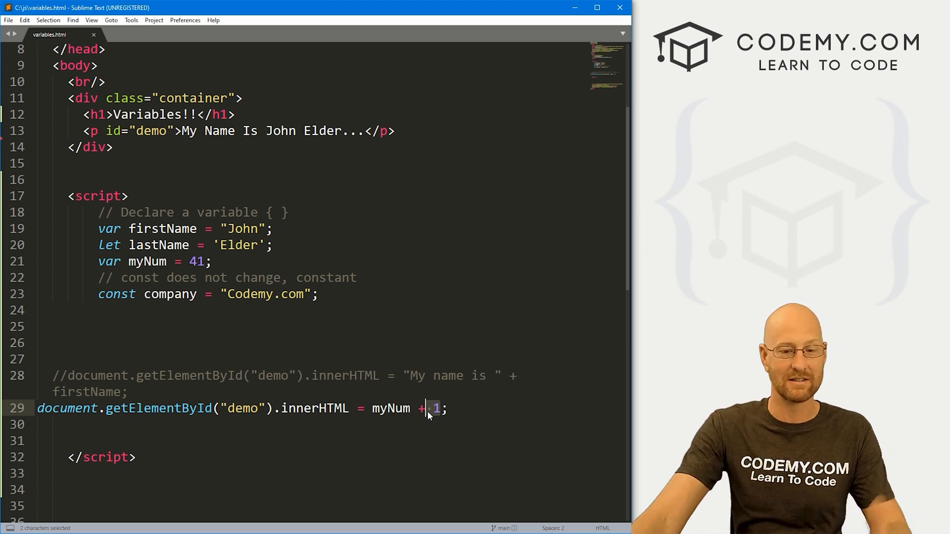
# Return to the script and place the cursor at myNum's value 41.
pyautogui.click(187, 261)
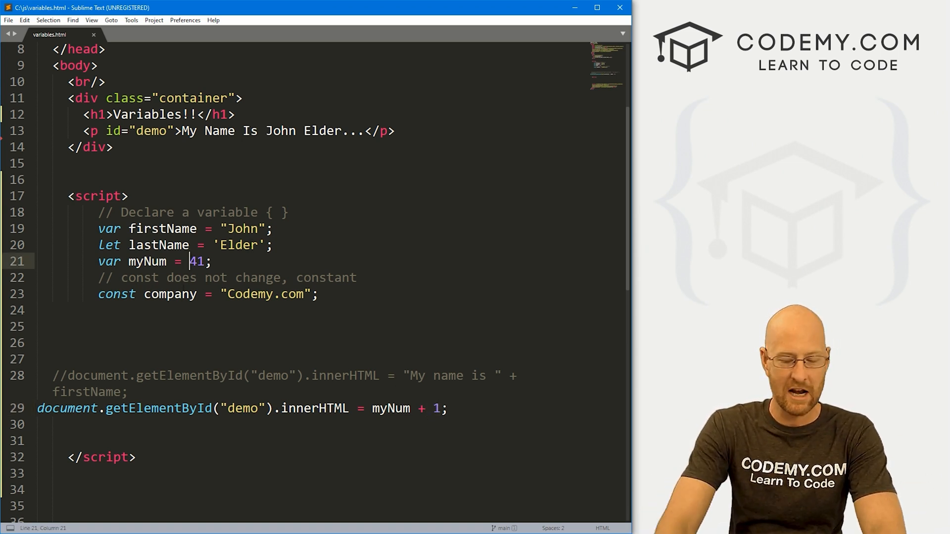
# Change myNum's value from the number 41 to the string '41' and save.
pyautogui.write("'41'")
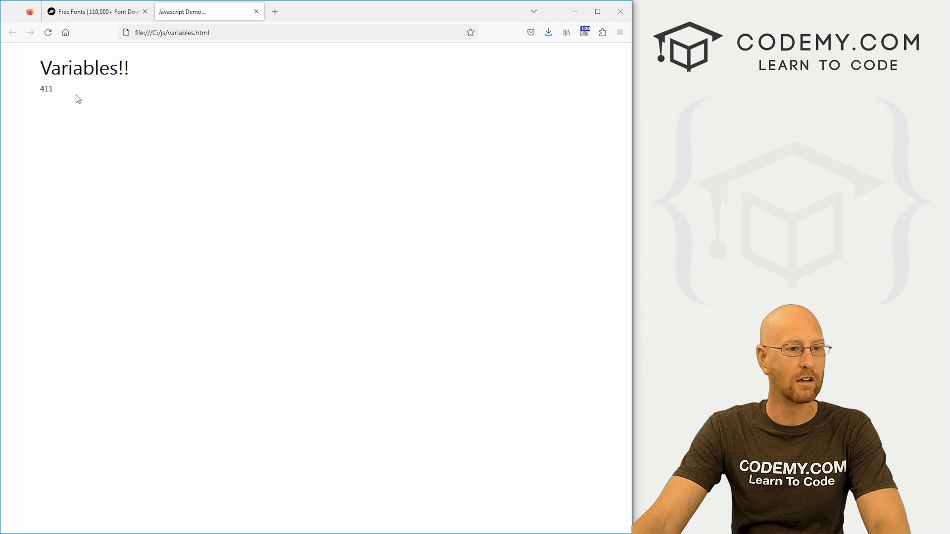
# Check the Firefox output 411 from '41' joined with 1, then switch back to the code.
pyautogui.doubleClick(41, 89)
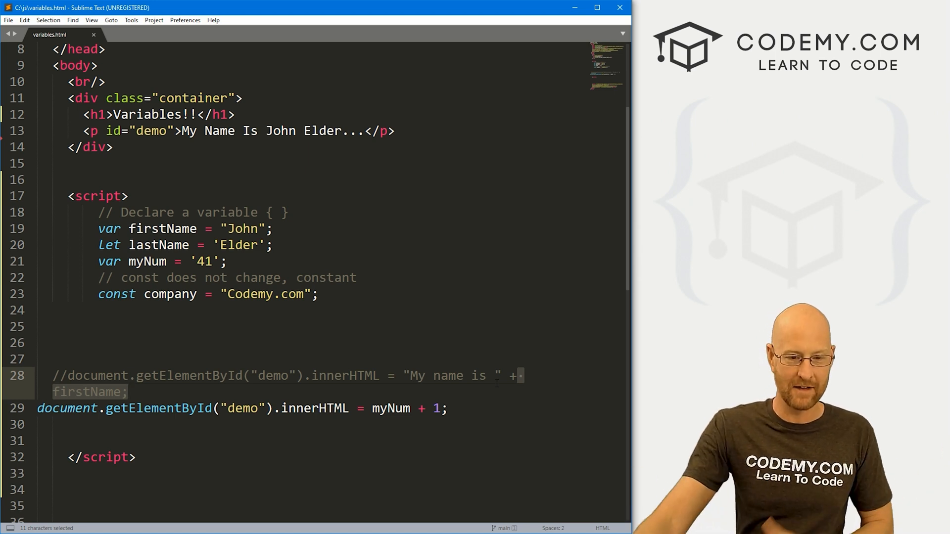
# Remove the quotes so myNum is the number 41 and add a blank line after lastName.
pyautogui.click(214, 262)
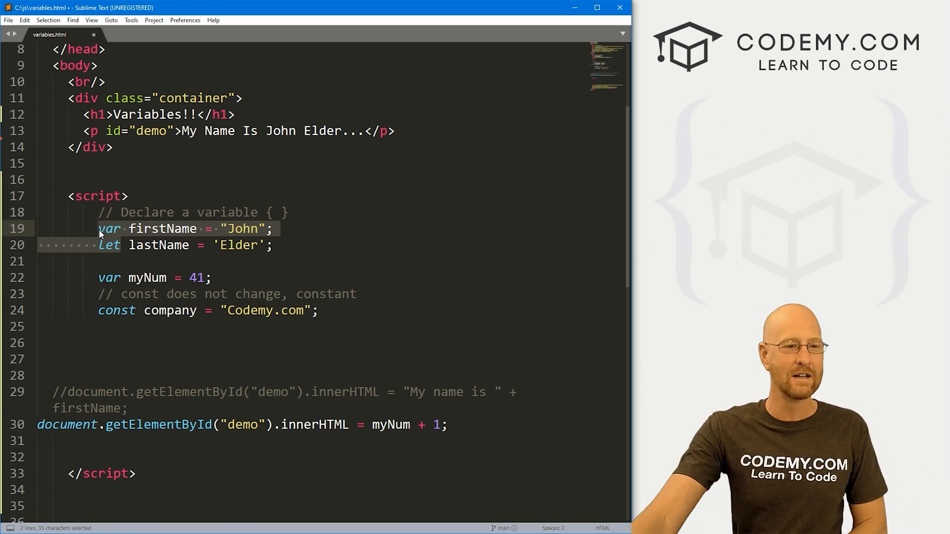
pyautogui.click(113, 245)
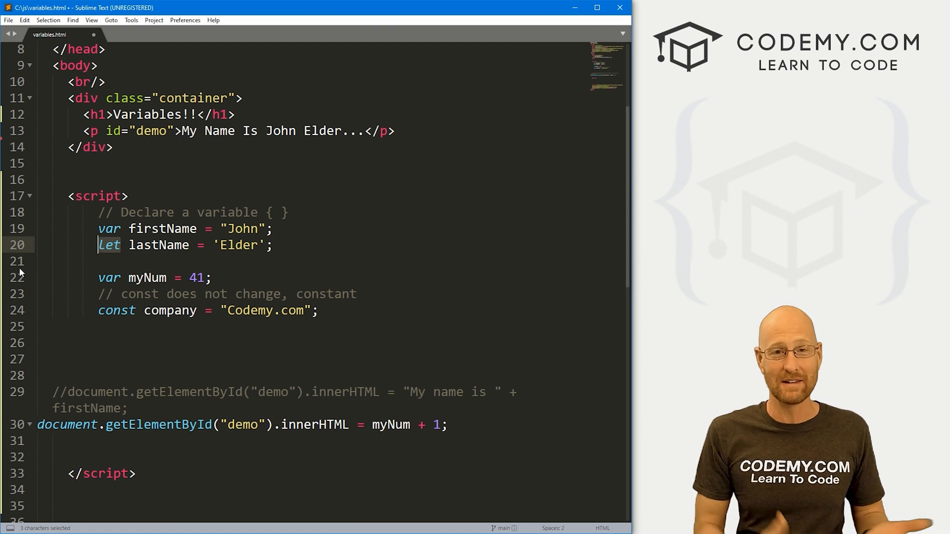
# Highlight the let keyword and myNum's value 41 while explaining, then deselect.
pyautogui.doubleClick(116, 310)
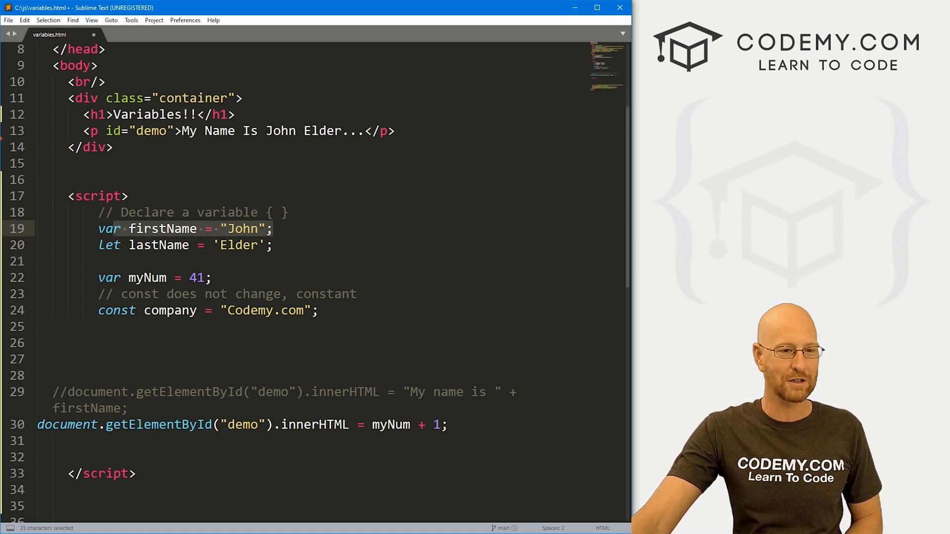
pyautogui.doubleClick(197, 277)
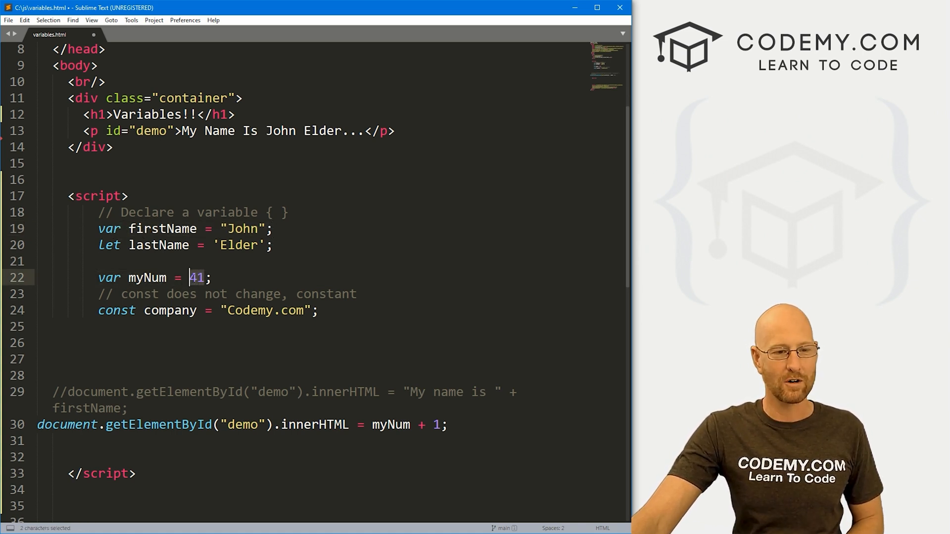
pyautogui.click(212, 277)
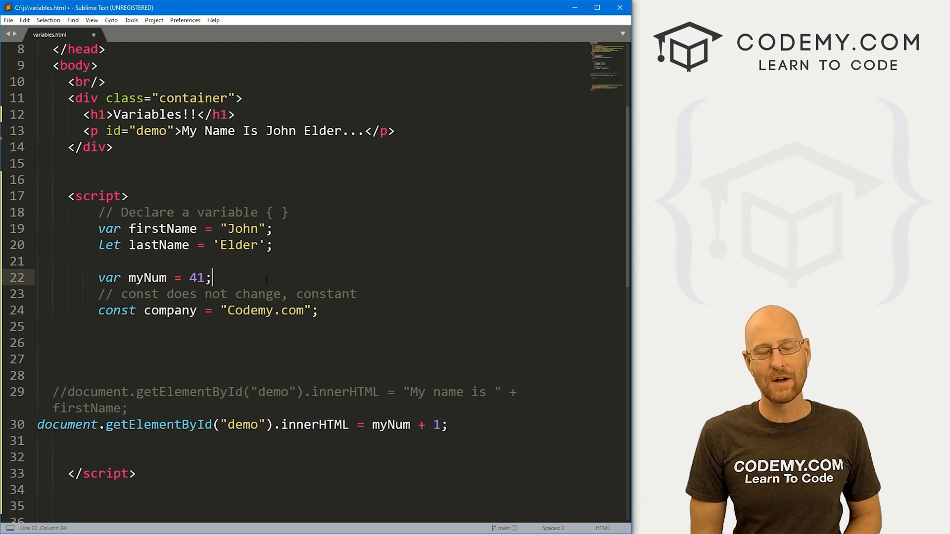